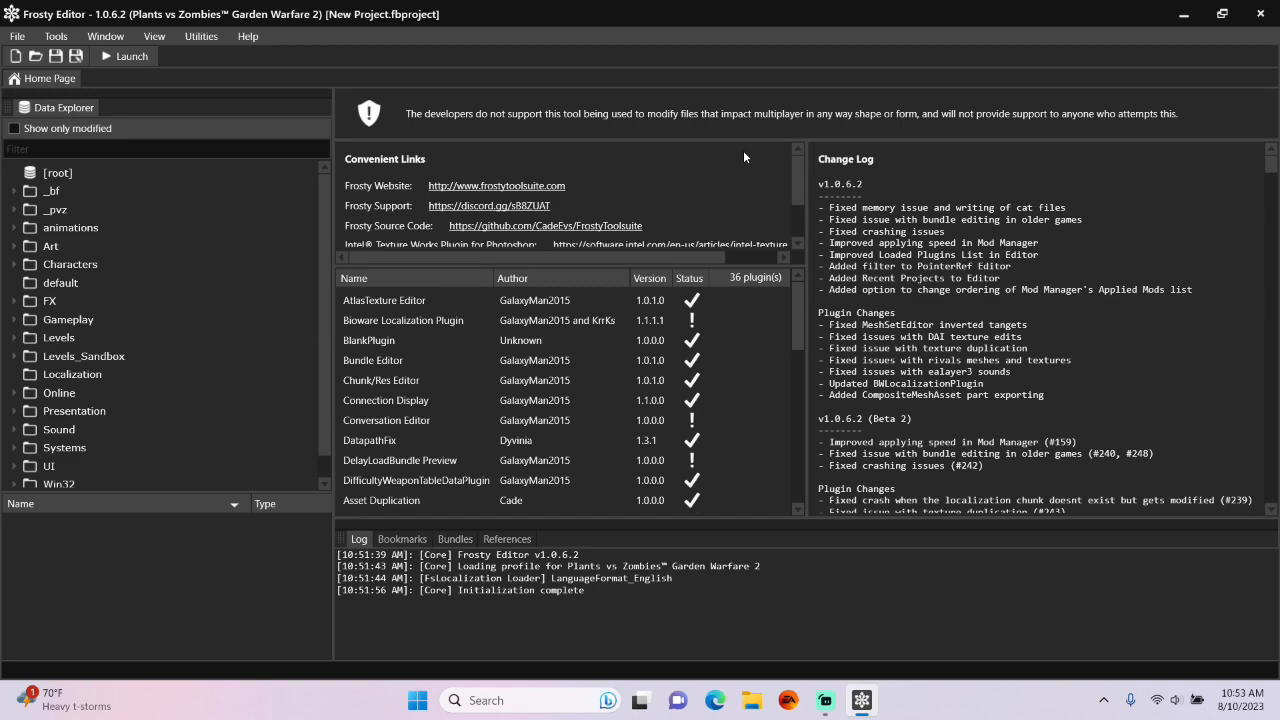
{"action": "mouse_move", "coordinate": [800, 310]}
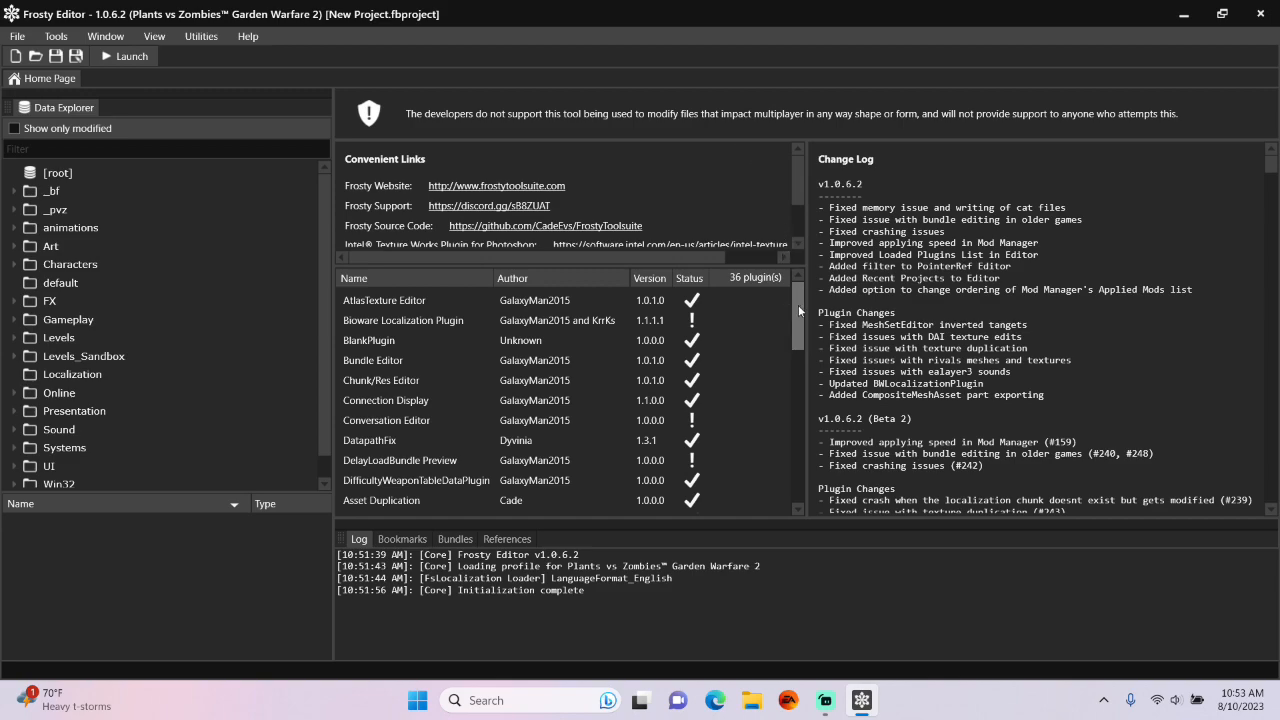
Name the new weapon AssaultRifle1_New in the Create Weapon dialog.
{"action": "scroll", "scroll_direction": "down", "scroll_amount": 3}
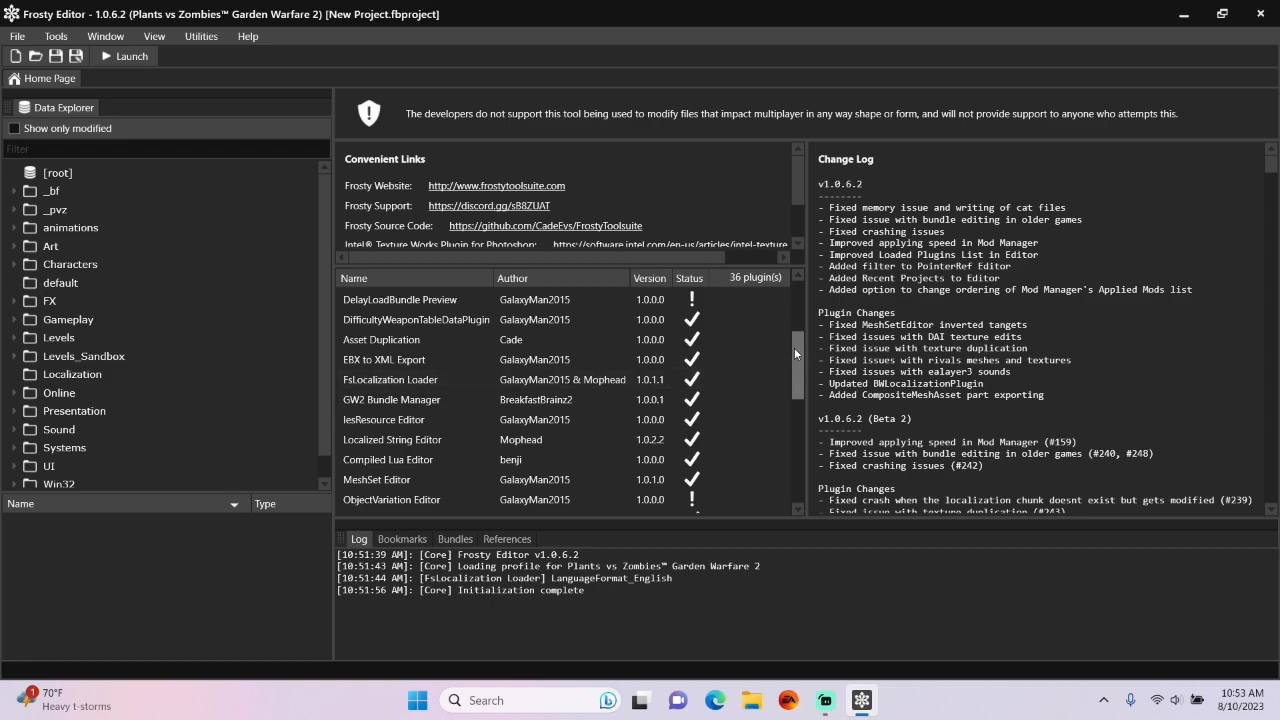
{"action": "scroll", "scroll_direction": "down", "scroll_amount": 3}
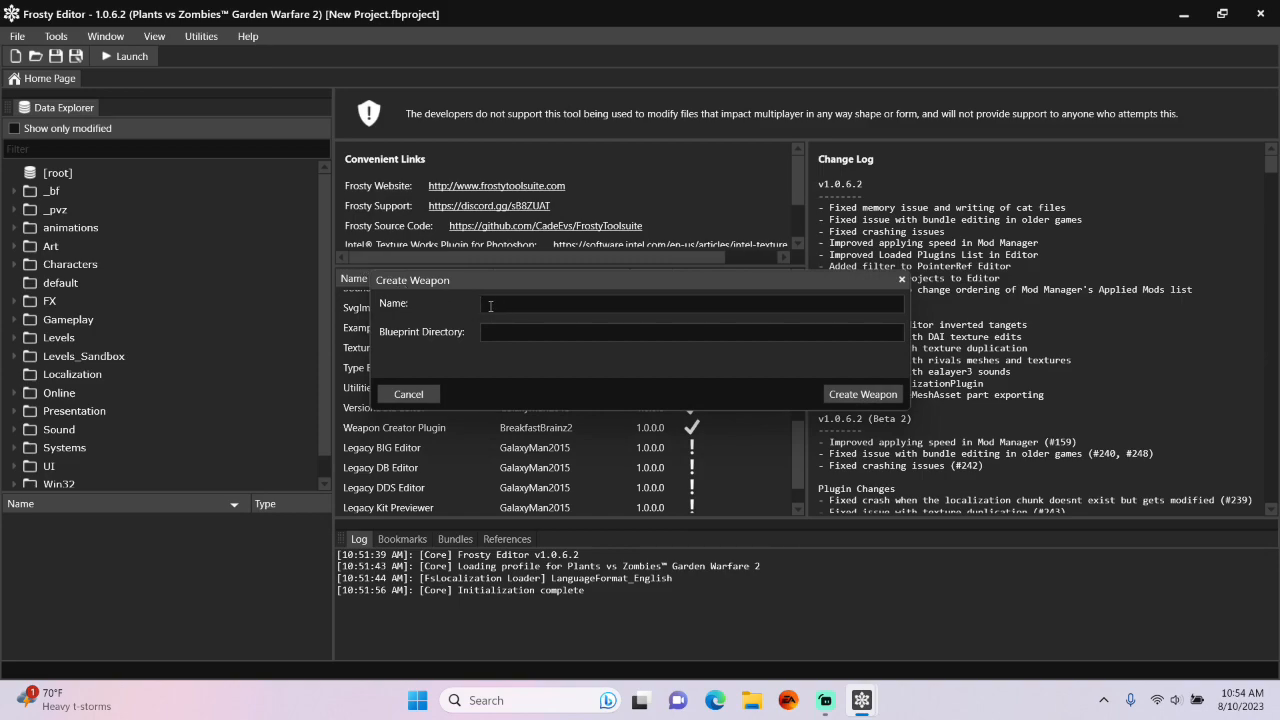
{"action": "type", "text": "AssaultRifle"}
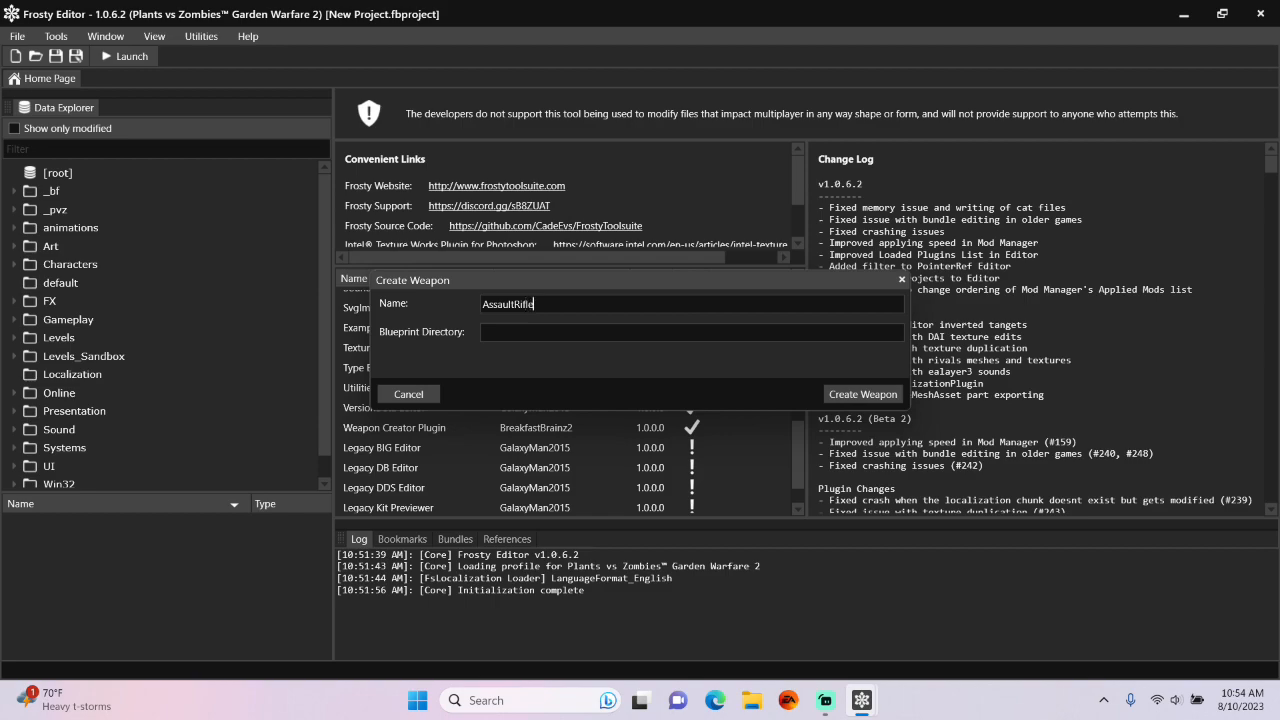
{"action": "type", "text": "1"}
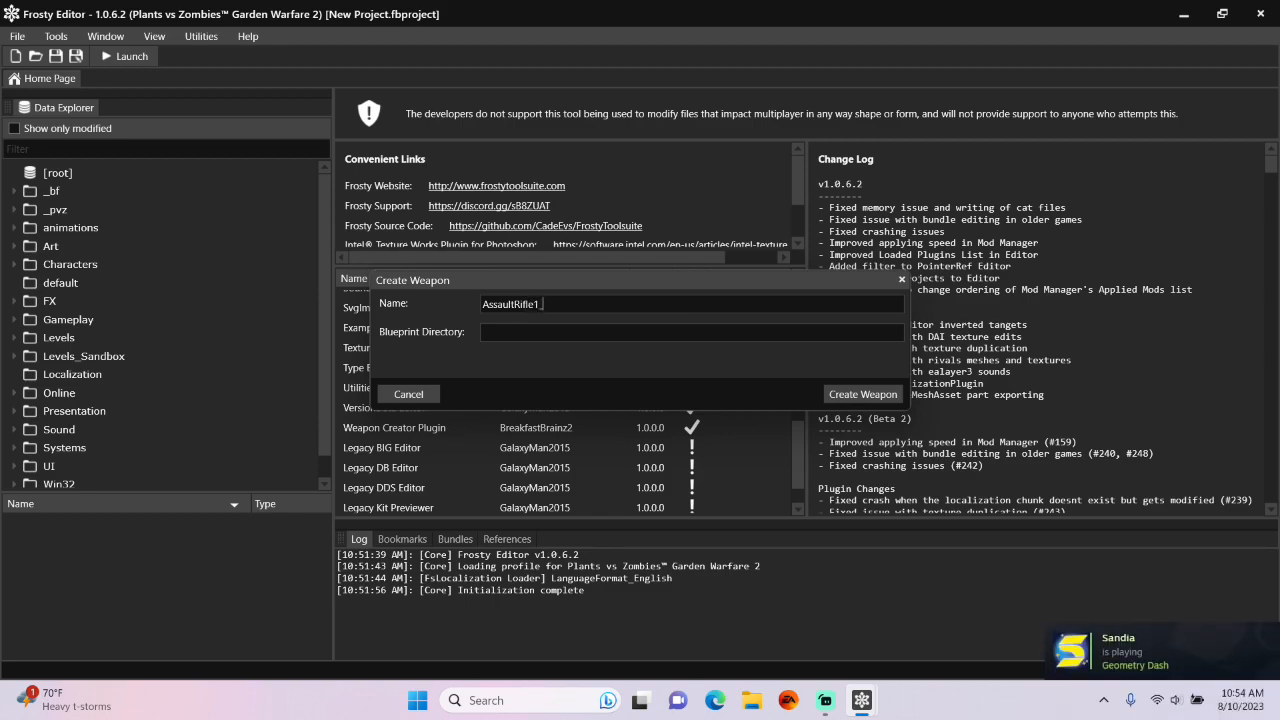
{"action": "type", "text": "_New"}
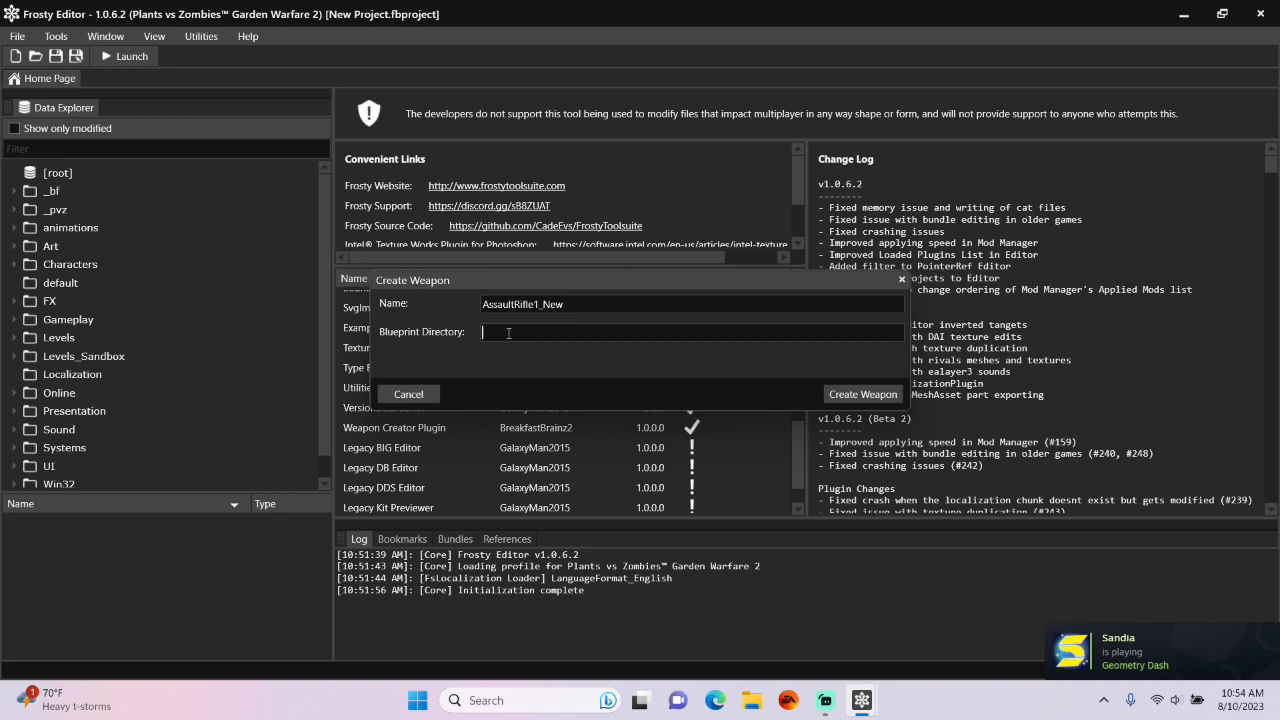
Set the directory to Gameplay/Weapons/Soldier/Primary/AssaultRifle1New and create the weapon.
{"action": "type", "text": "Gameplay/Weapons"}
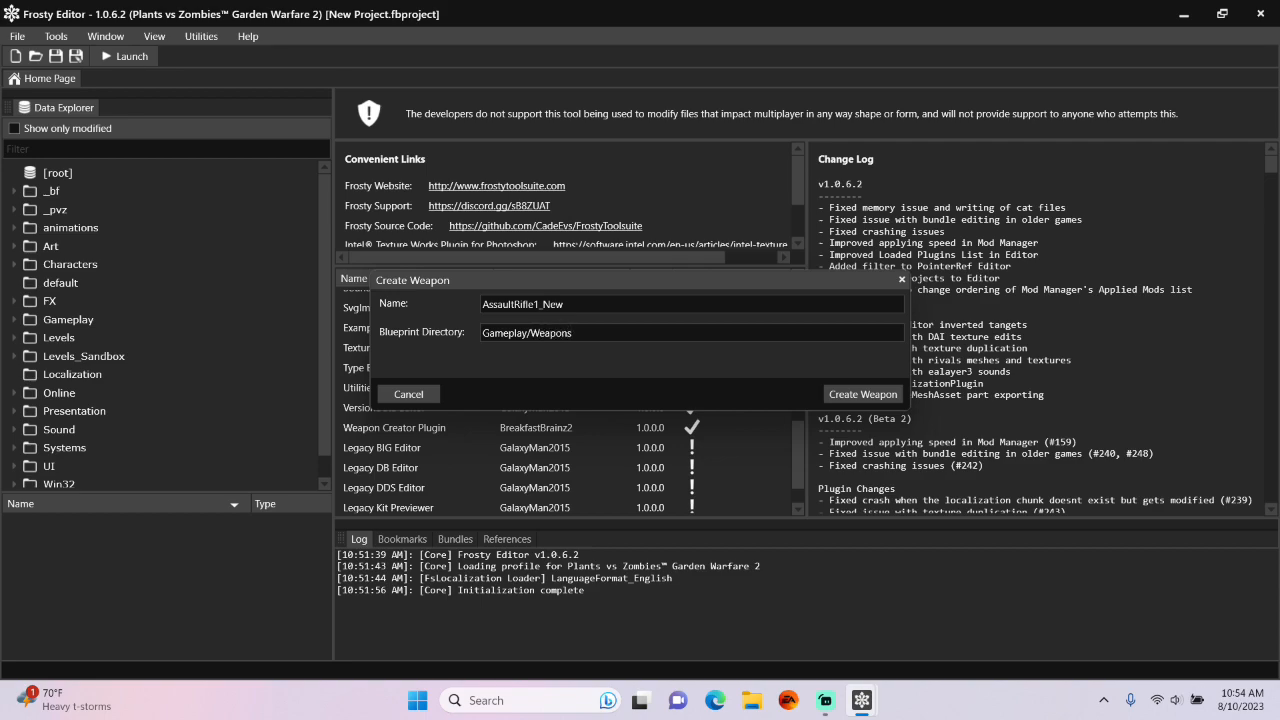
{"action": "type", "text": "/Soldier/P"}
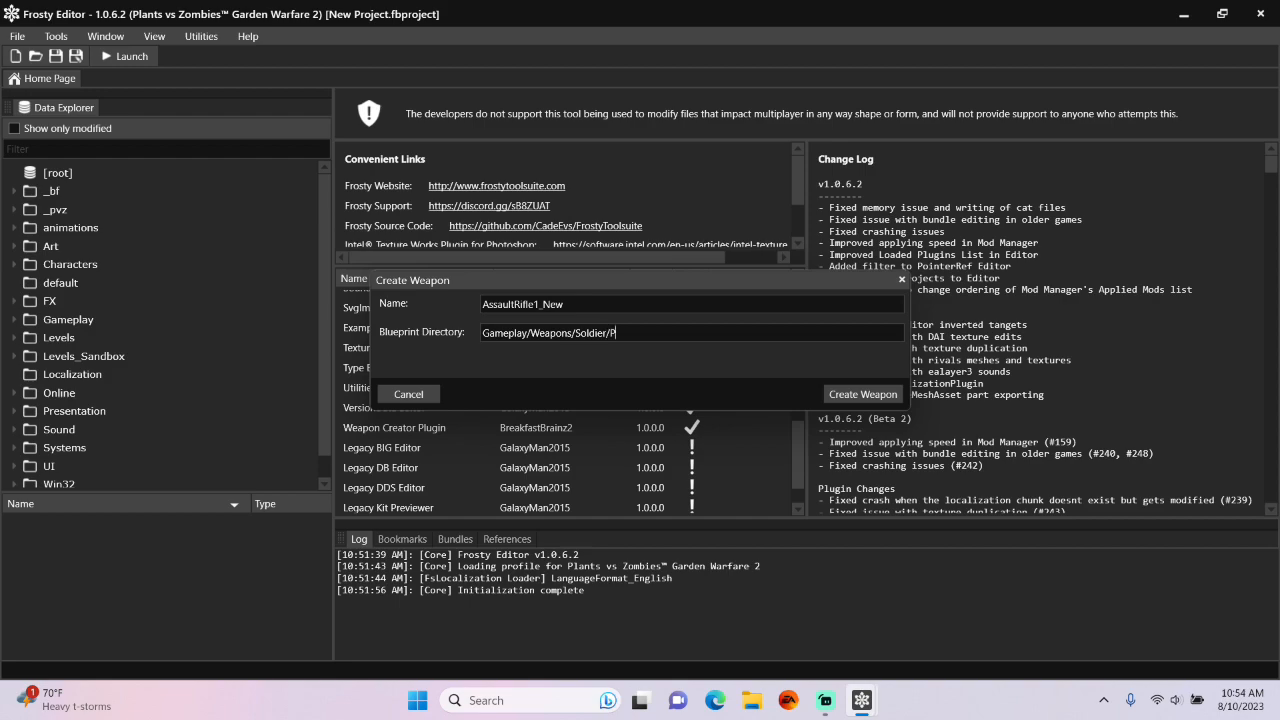
{"action": "type", "text": "rimary"}
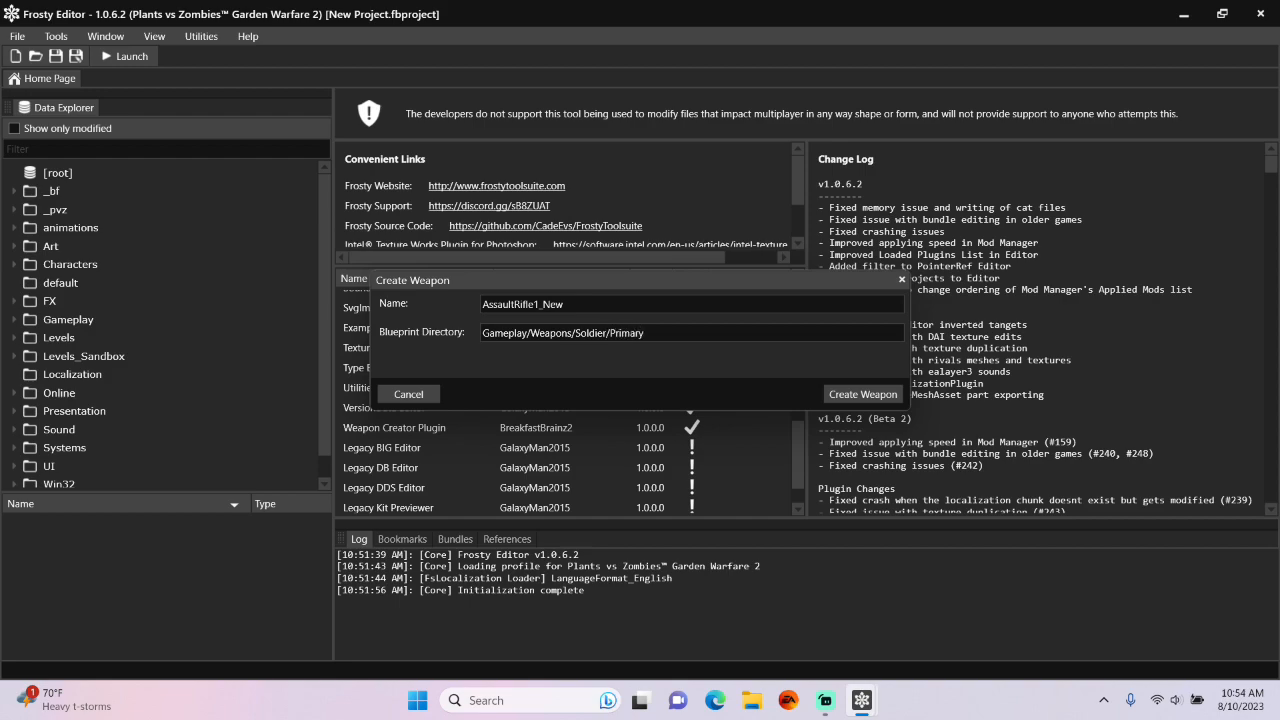
{"action": "type", "text": "/"}
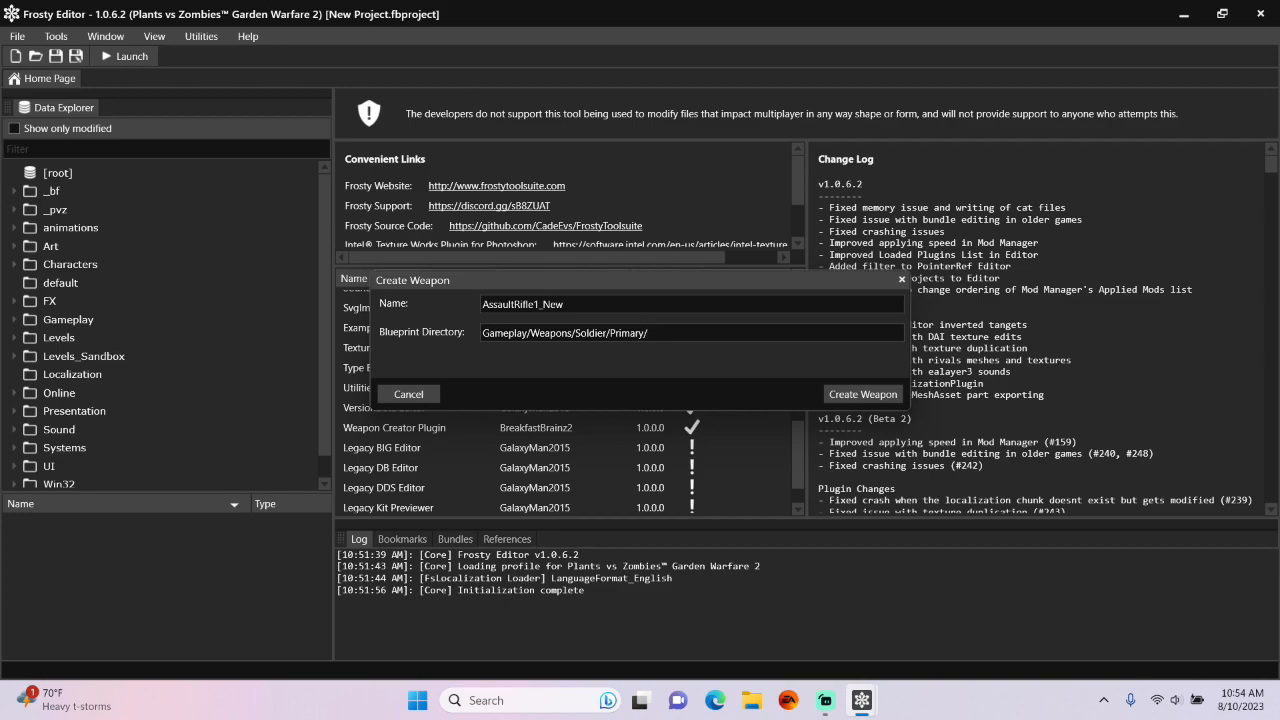
{"action": "type", "text": "Assault"}
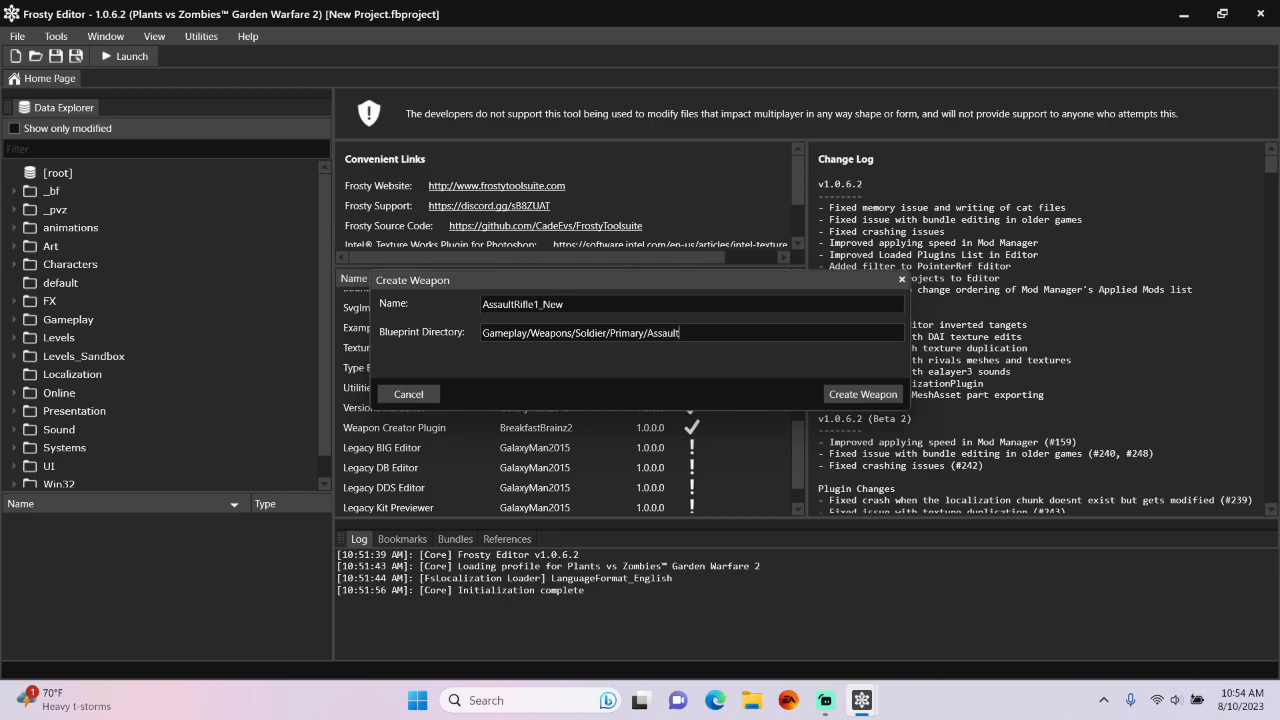
{"action": "type", "text": "Rifle1"}
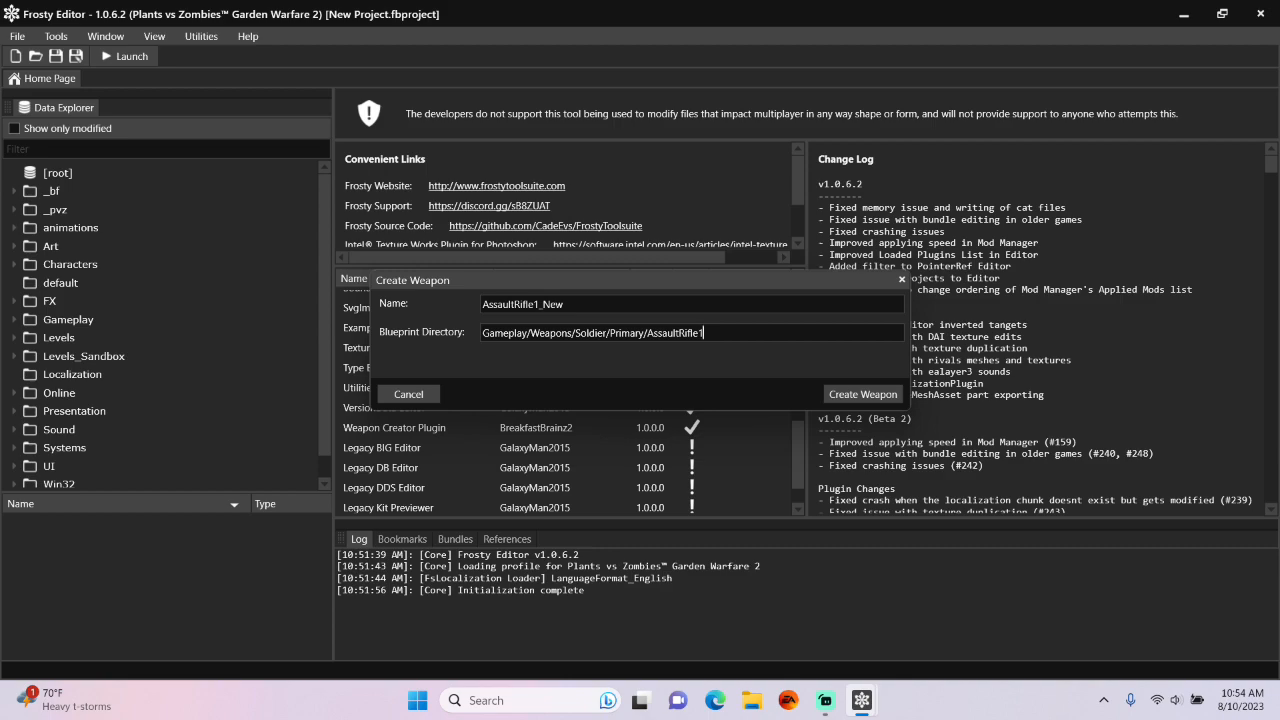
{"action": "type", "text": "New"}
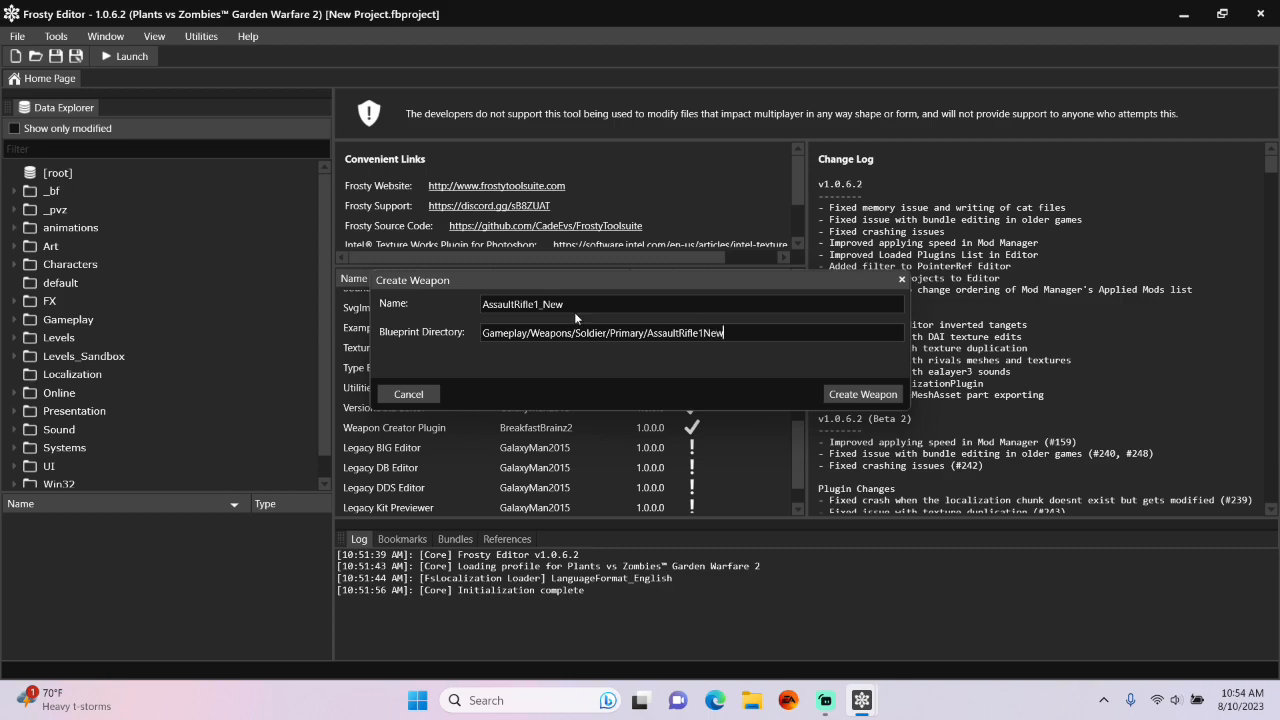
{"action": "left_click", "coordinate": [864, 394]}
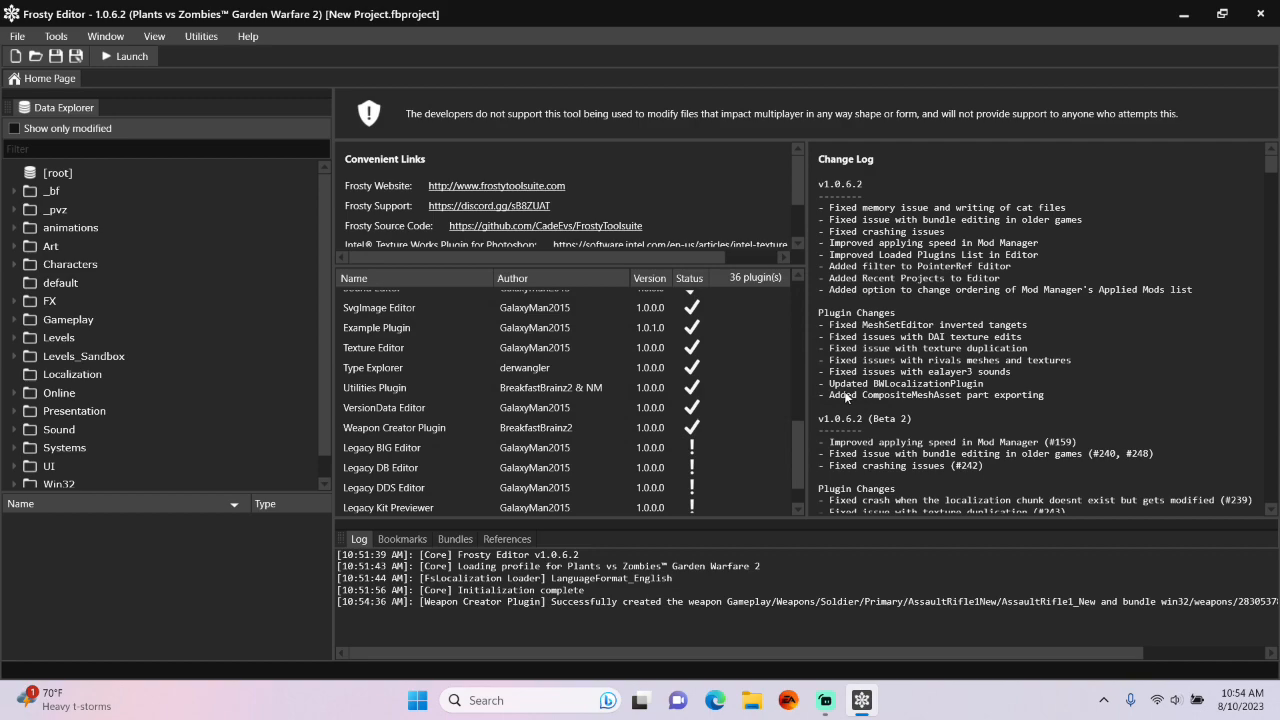
{"action": "mouse_move", "coordinate": [16, 128]}
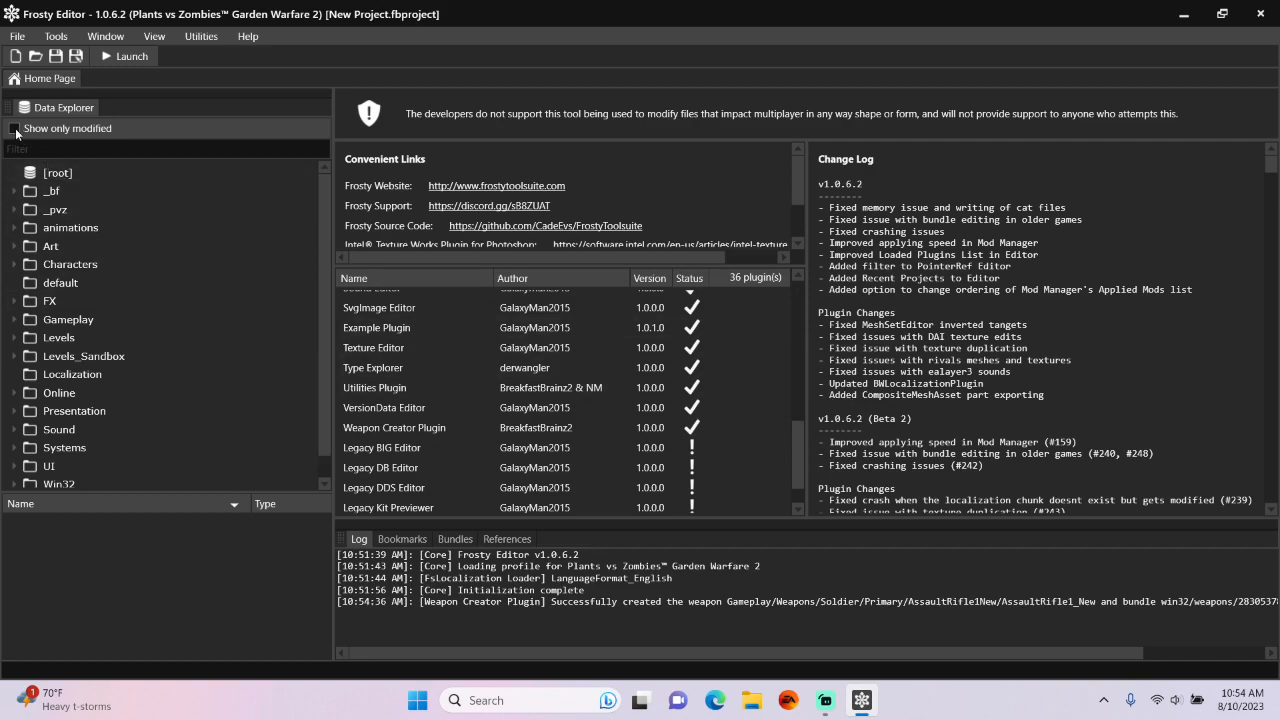
Filter to modified assets, locate AssaultRifle1_New and add it to bundles via Manage Bundles.
{"action": "left_click", "coordinate": [14, 128]}
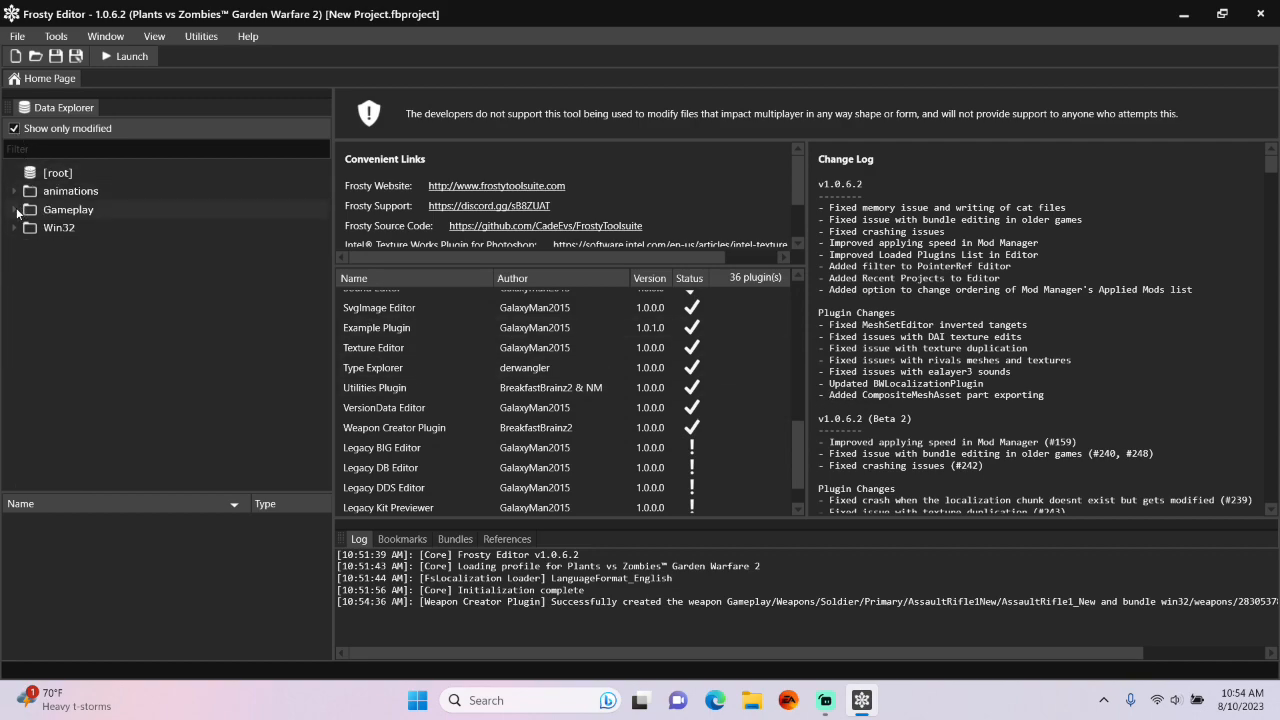
{"action": "left_click", "coordinate": [16, 210]}
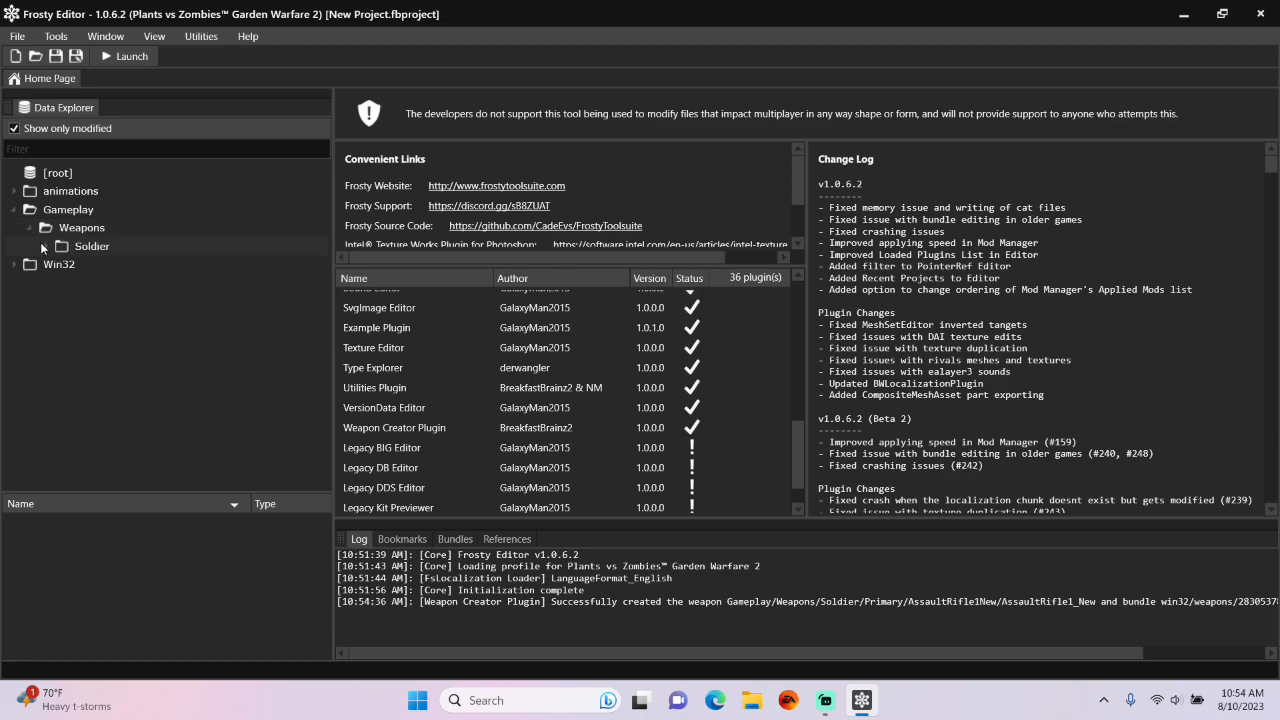
{"action": "left_click", "coordinate": [44, 246]}
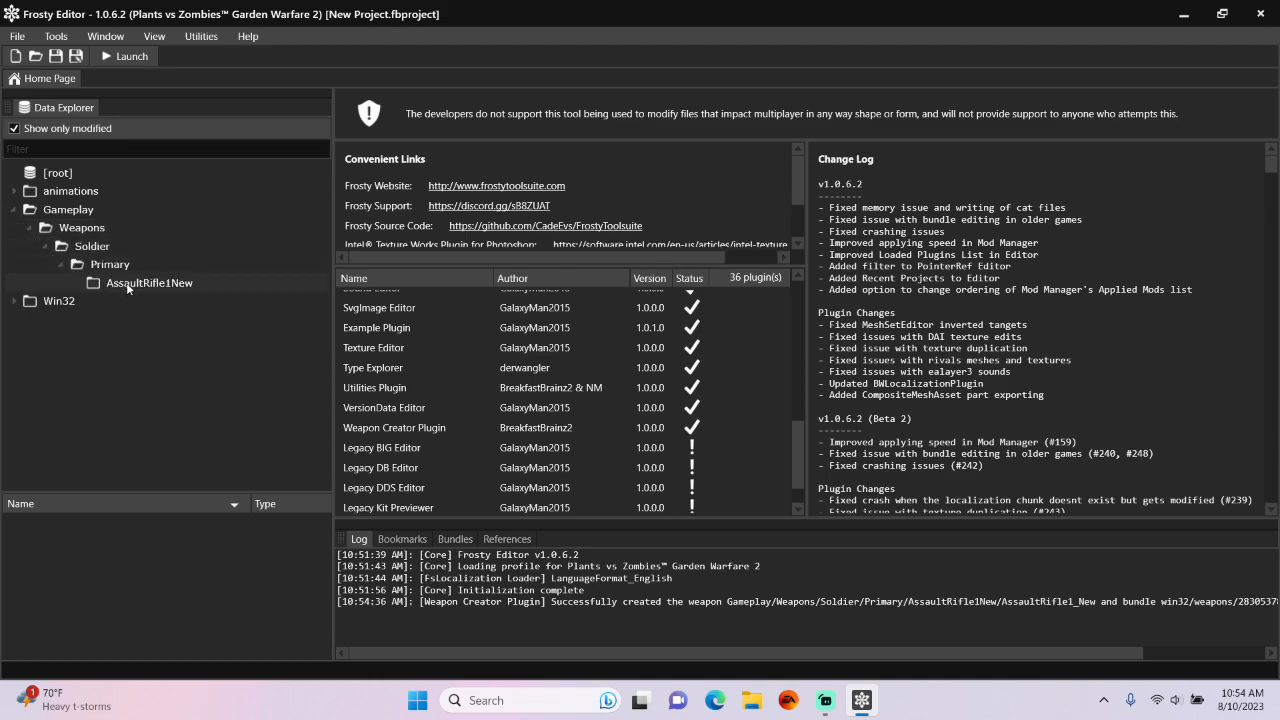
{"action": "left_click", "coordinate": [148, 282]}
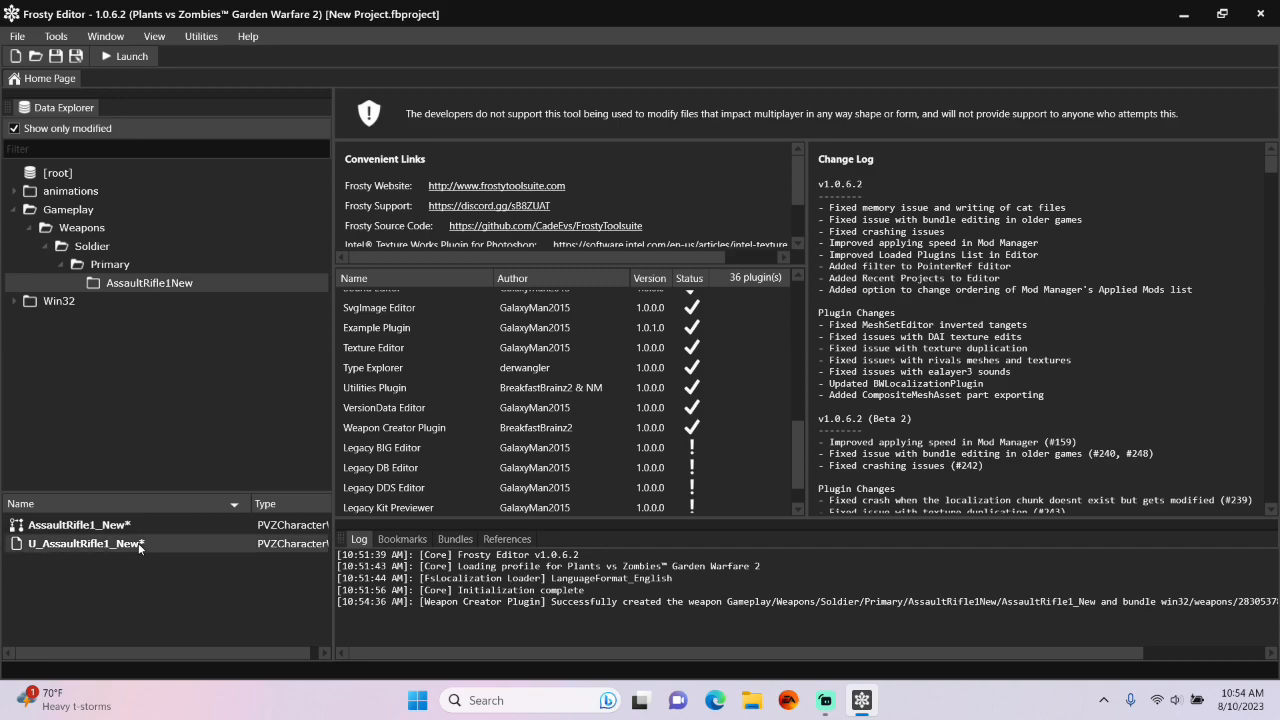
{"action": "right_click", "coordinate": [84, 544]}
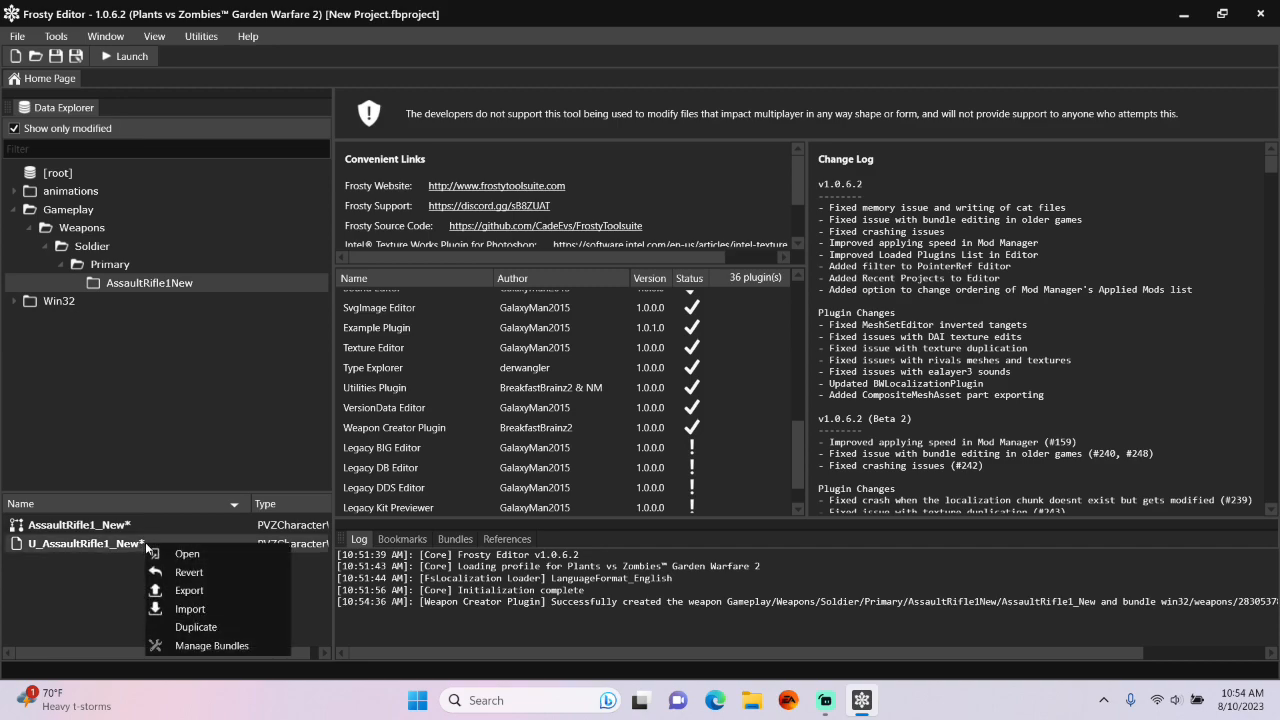
{"action": "left_click", "coordinate": [212, 644]}
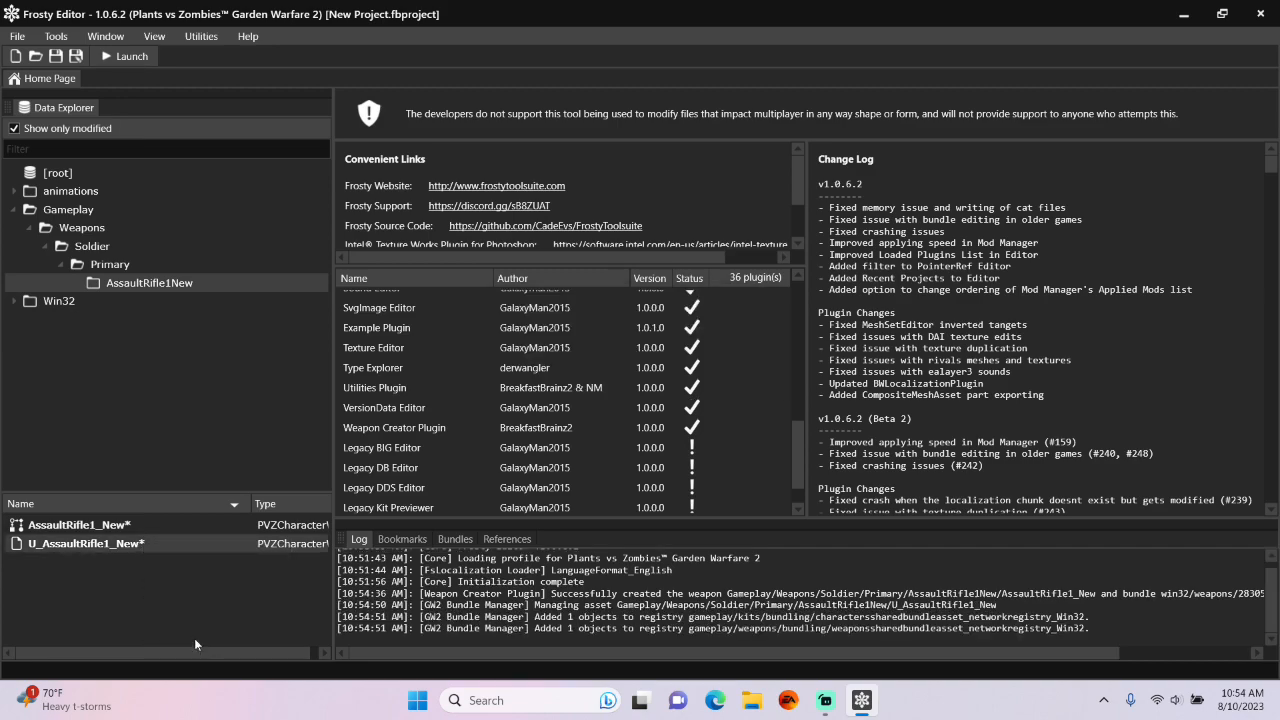
{"action": "mouse_move", "coordinate": [216, 614]}
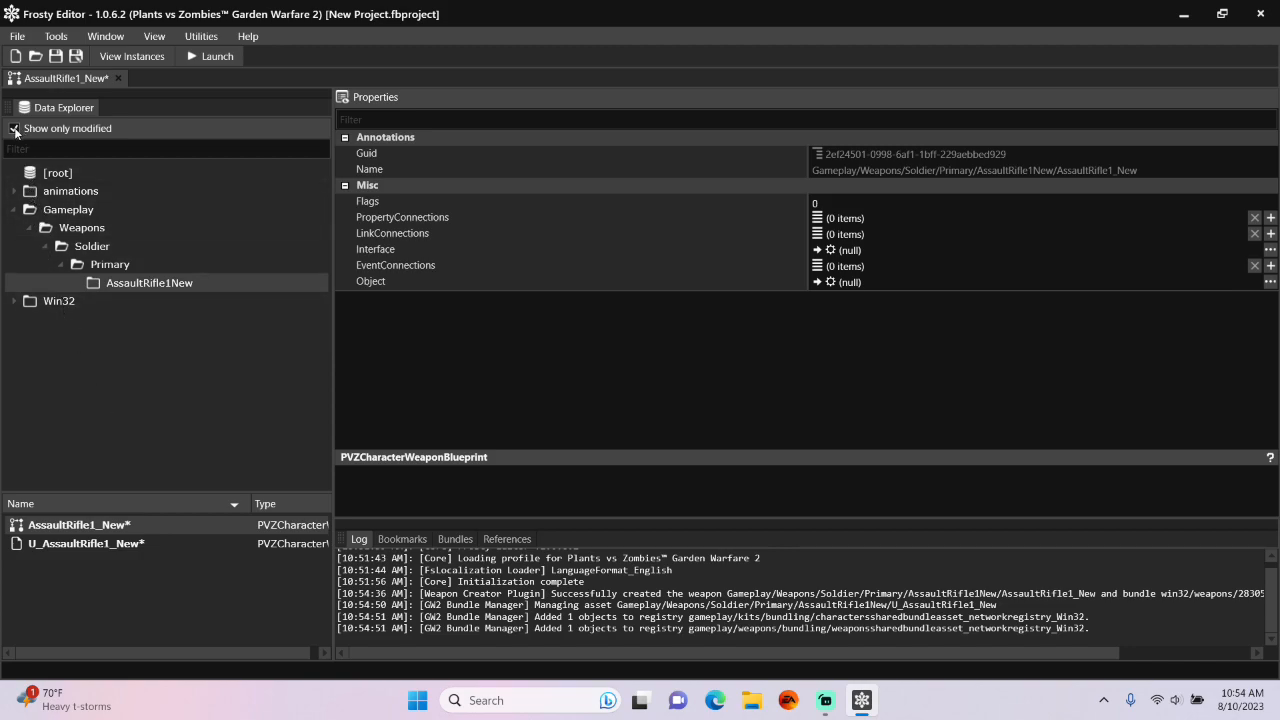
Show all assets and open the original AssaultRifle1 from the soldier's AssaultRifle folder.
{"action": "left_click", "coordinate": [16, 128]}
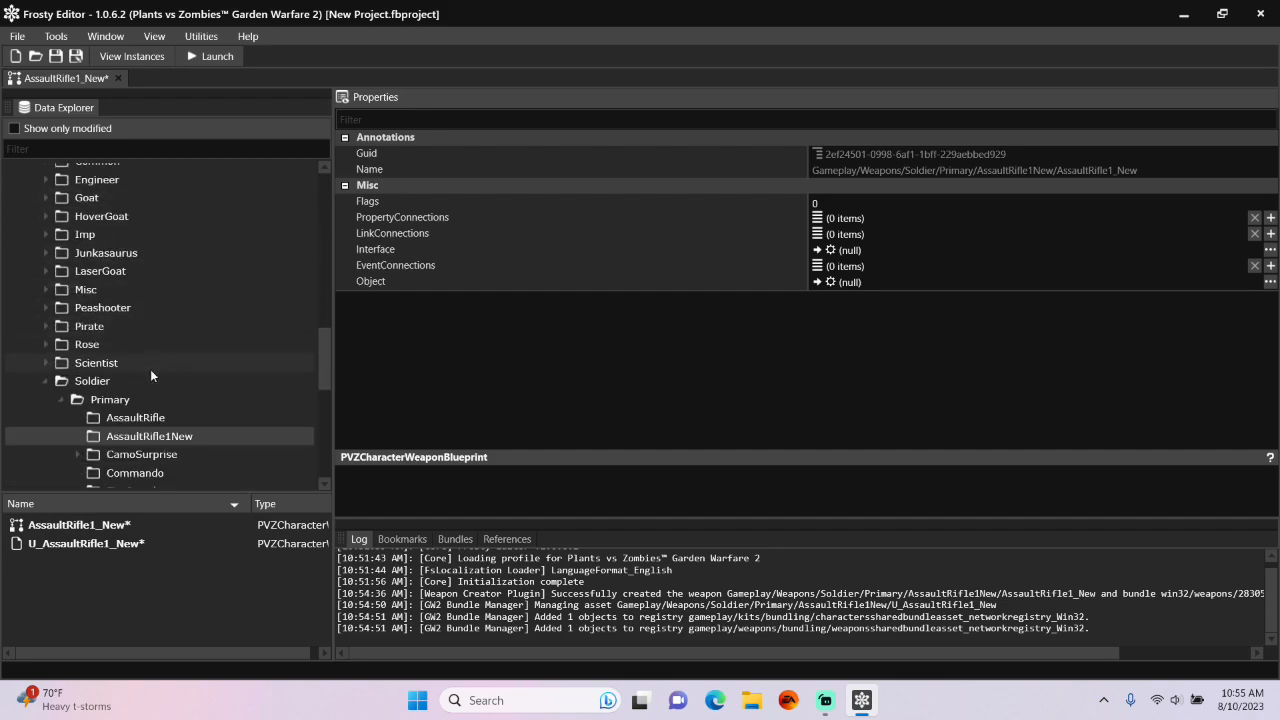
{"action": "left_click", "coordinate": [136, 418]}
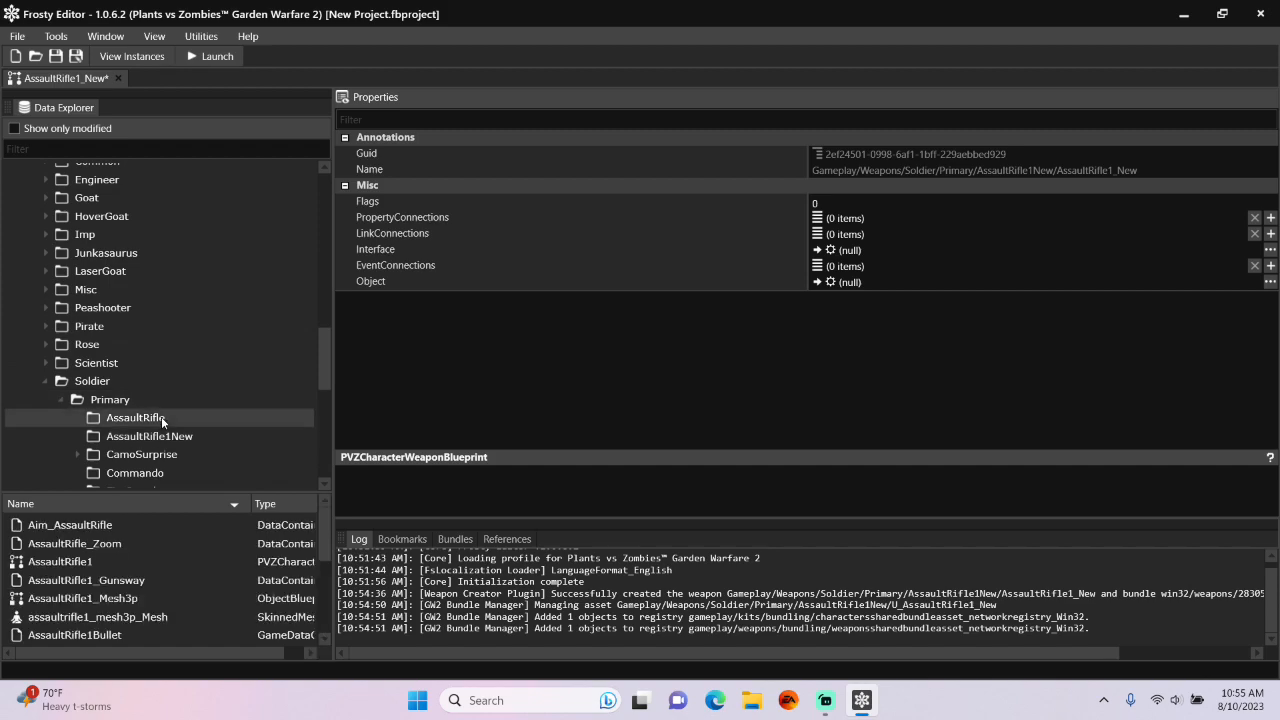
{"action": "double_click", "coordinate": [60, 560]}
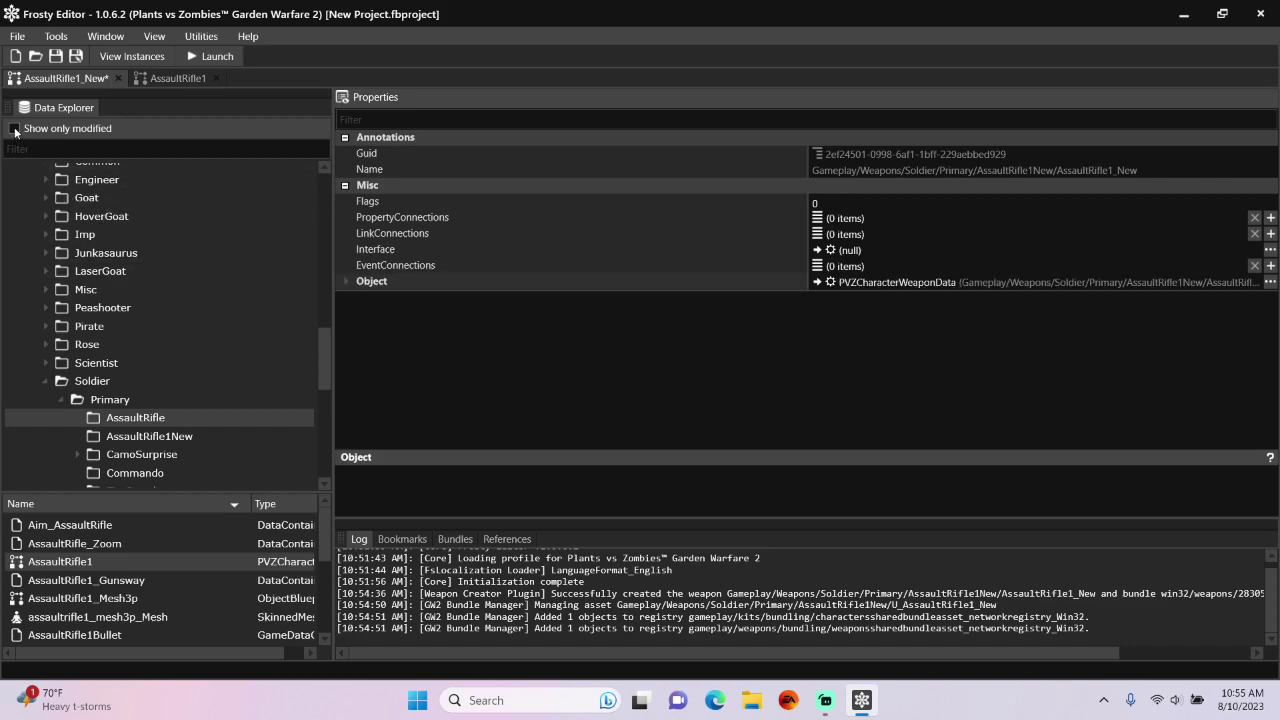
{"action": "left_click", "coordinate": [16, 128]}
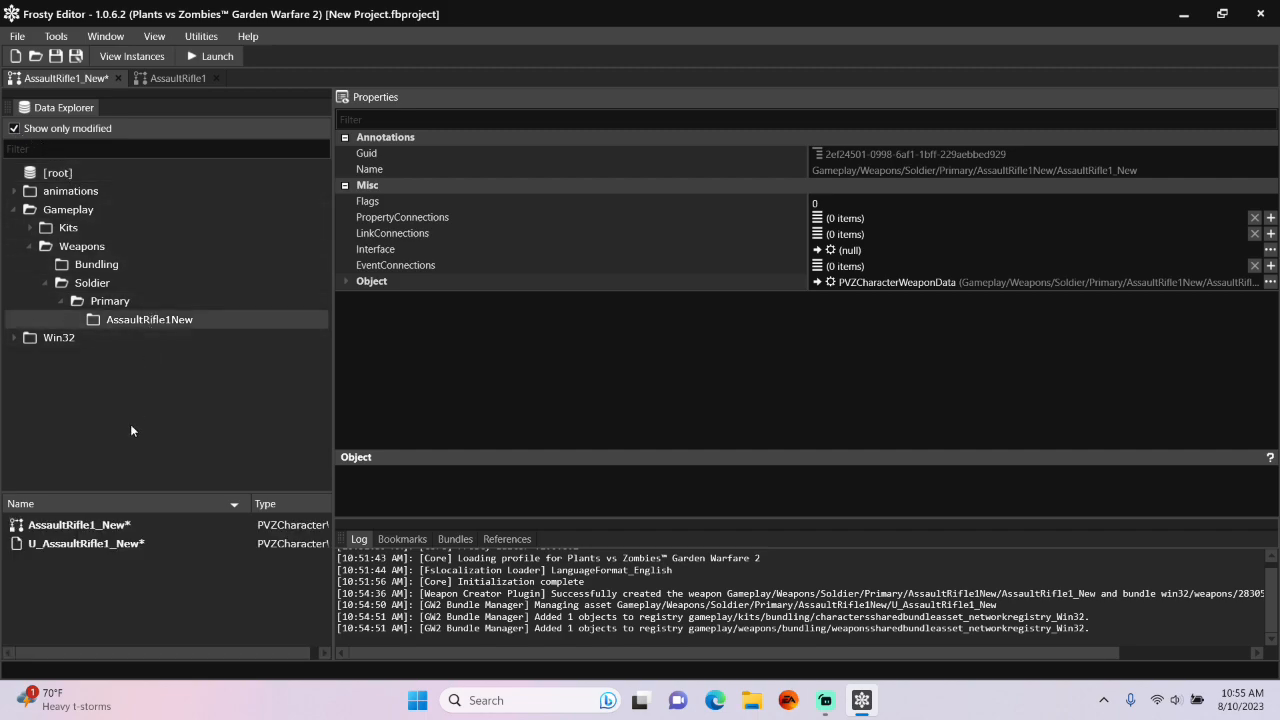
Add U_AssaultRifle1_New's dependent assets to its bundle, then list all game assets again.
{"action": "right_click", "coordinate": [76, 524]}
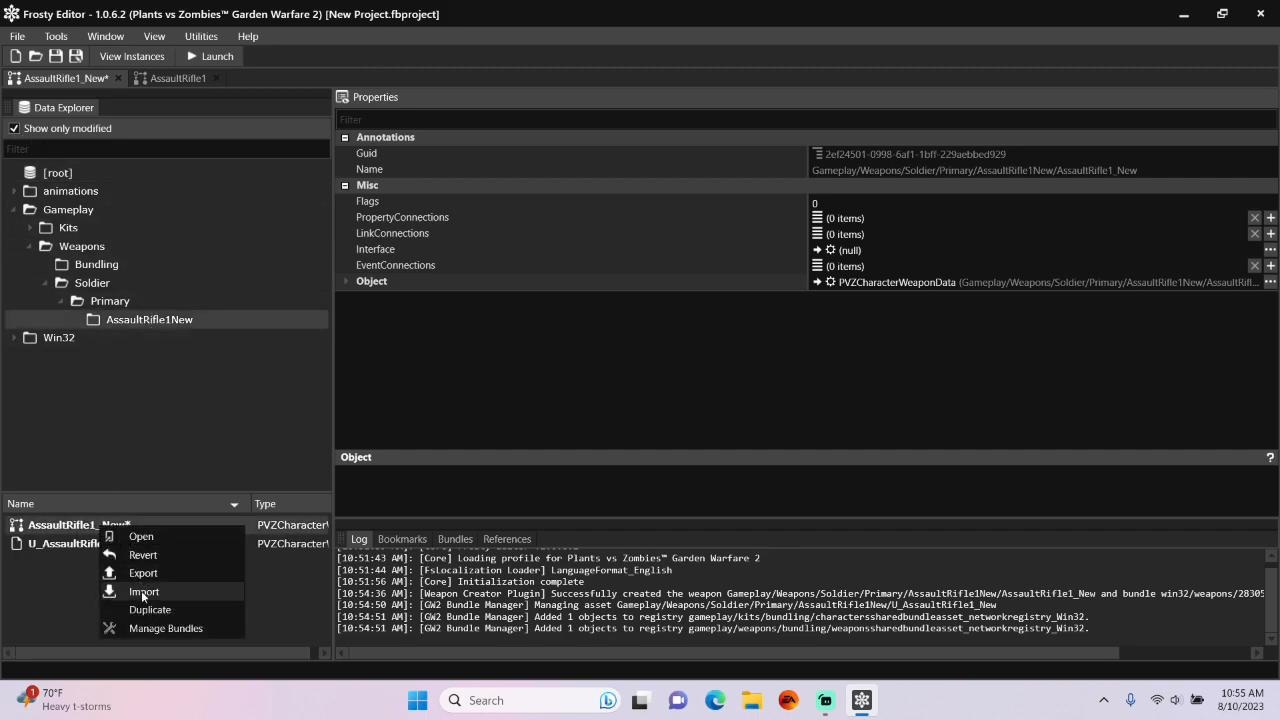
{"action": "left_click", "coordinate": [144, 592]}
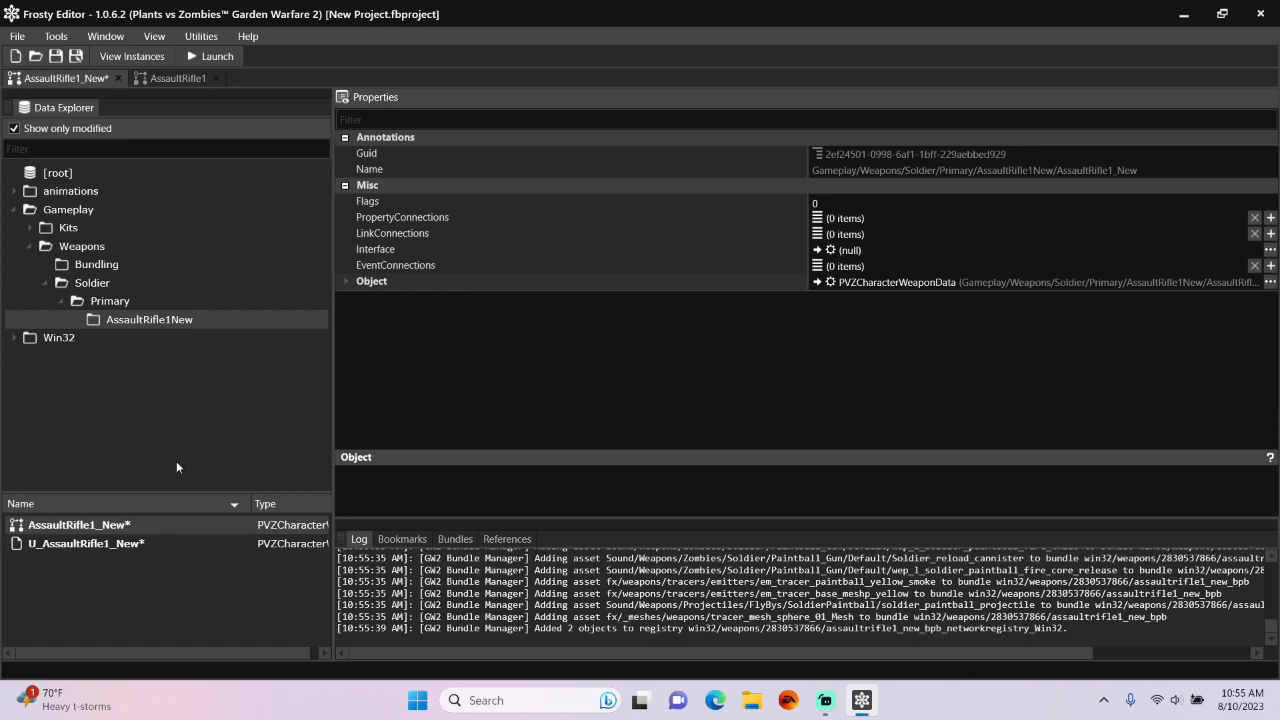
{"action": "left_click", "coordinate": [12, 128]}
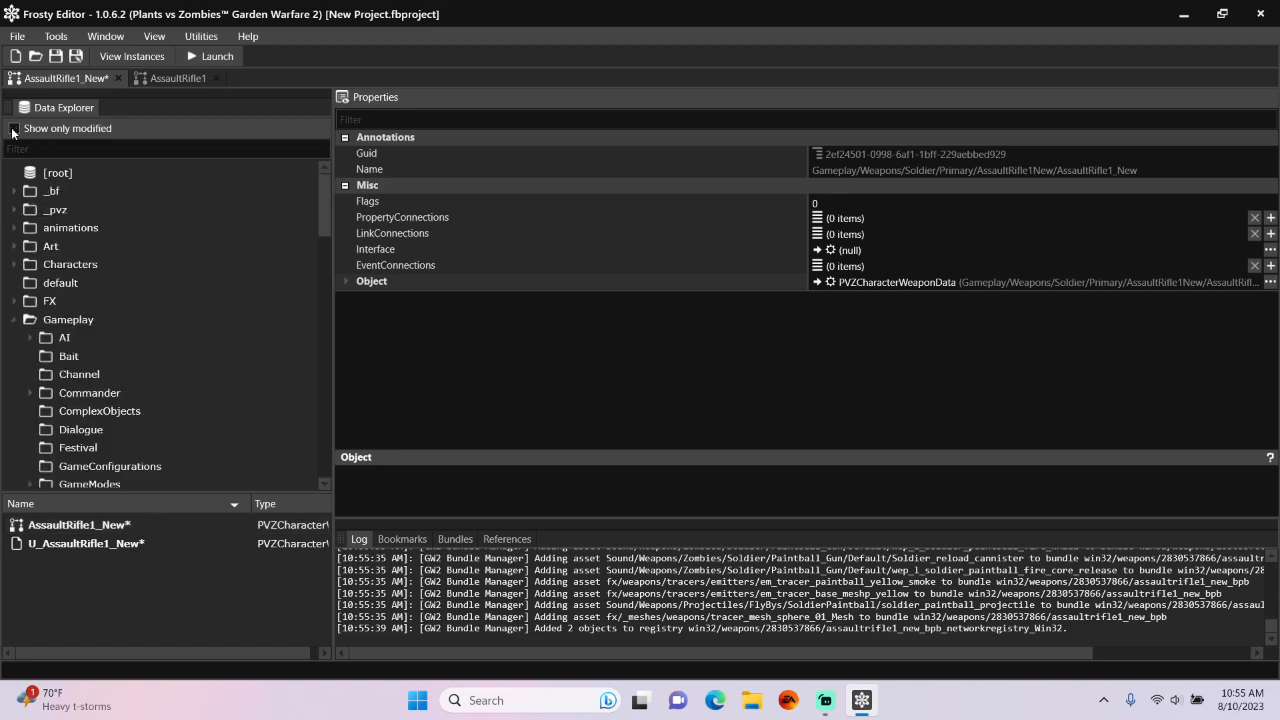
Browse Gameplay > Kits and open the Zombie_Swat kit.
{"action": "scroll", "scroll_direction": "down", "scroll_amount": 3}
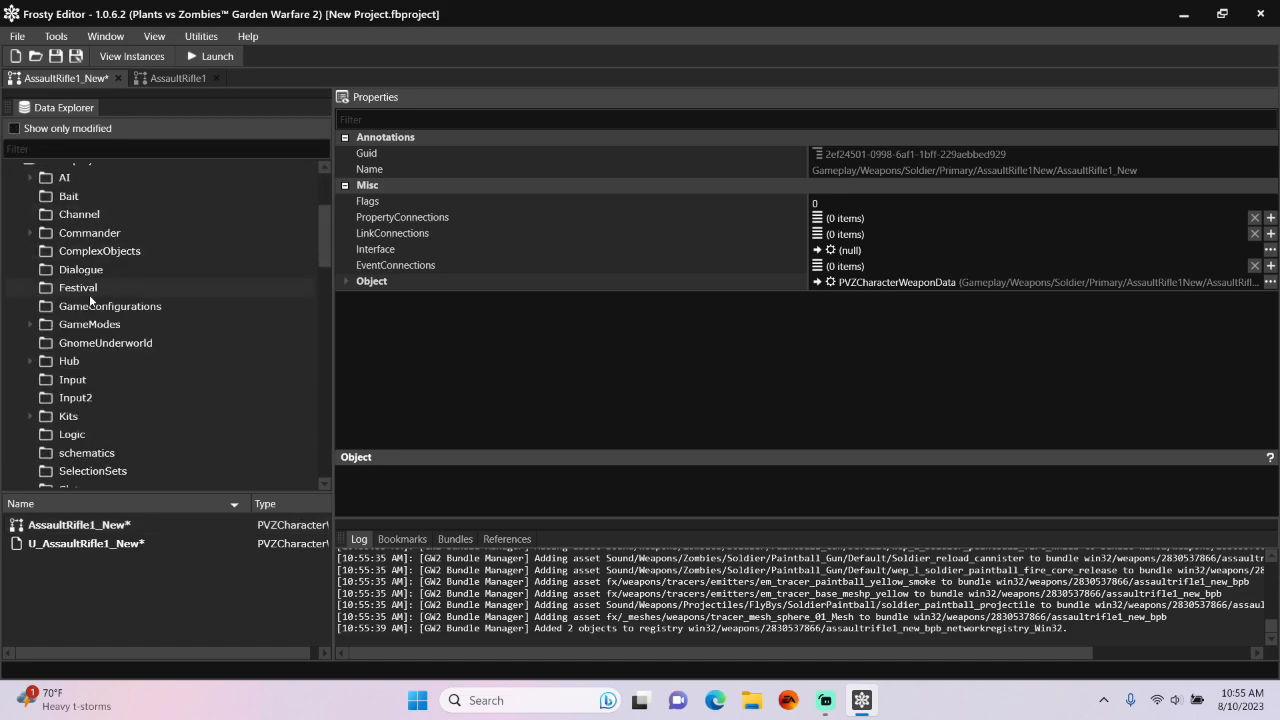
{"action": "left_click", "coordinate": [68, 416]}
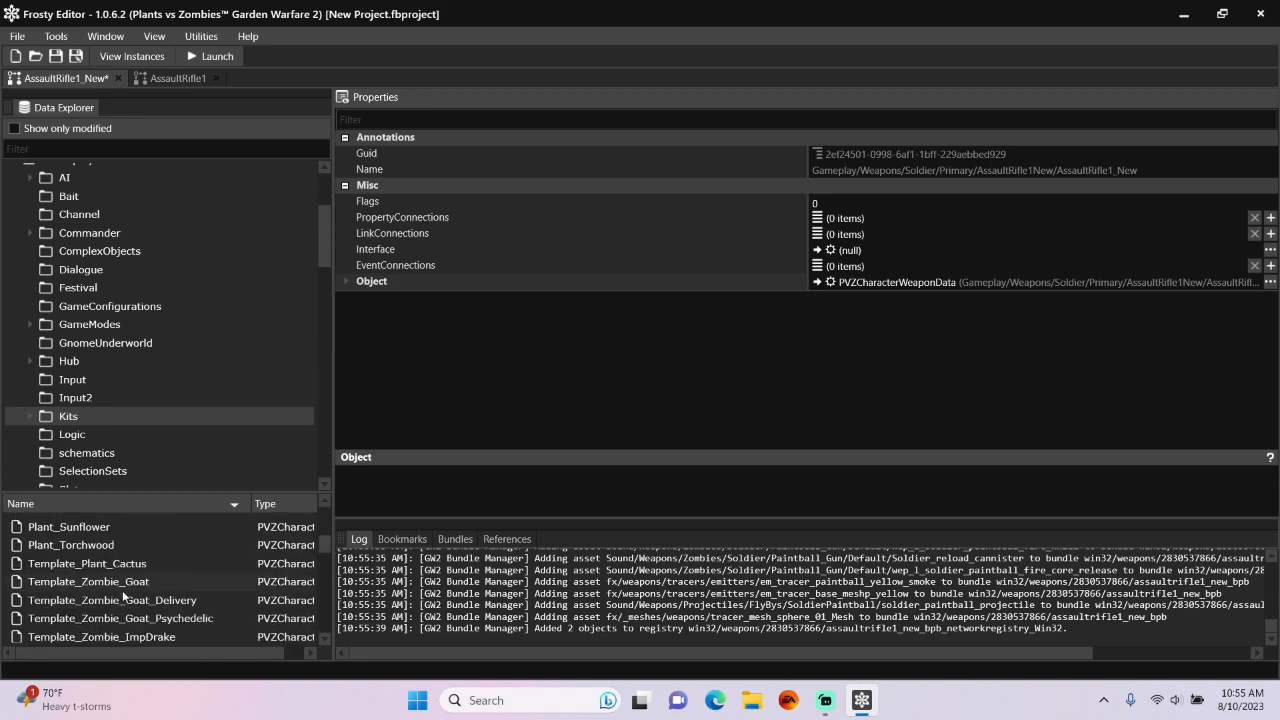
{"action": "scroll", "scroll_direction": "down", "scroll_amount": 3}
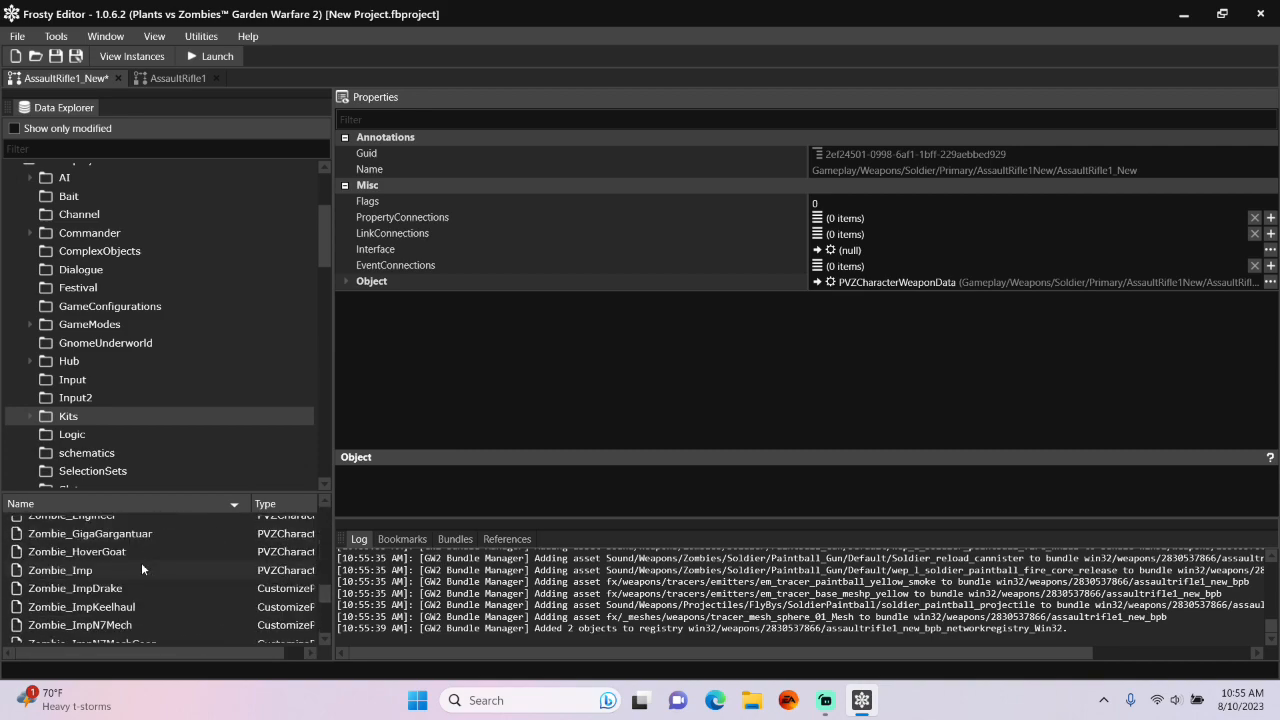
{"action": "scroll", "scroll_direction": "down", "scroll_amount": 3}
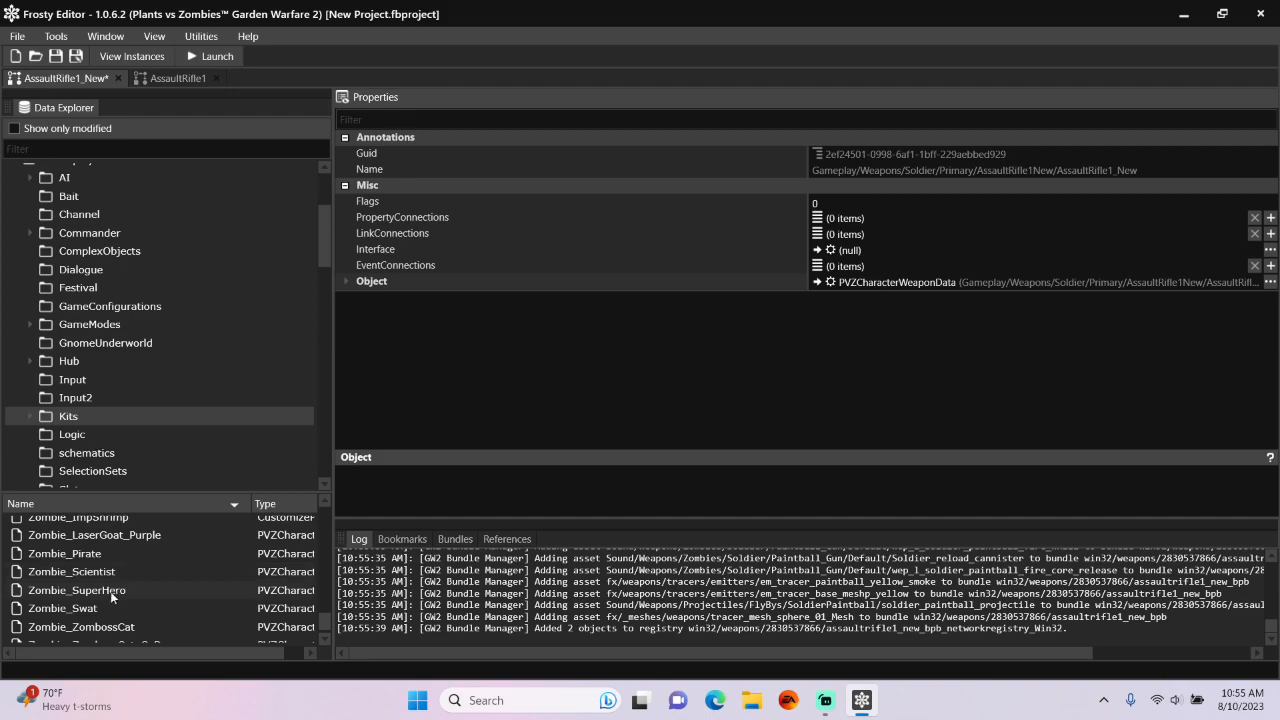
{"action": "double_click", "coordinate": [62, 608]}
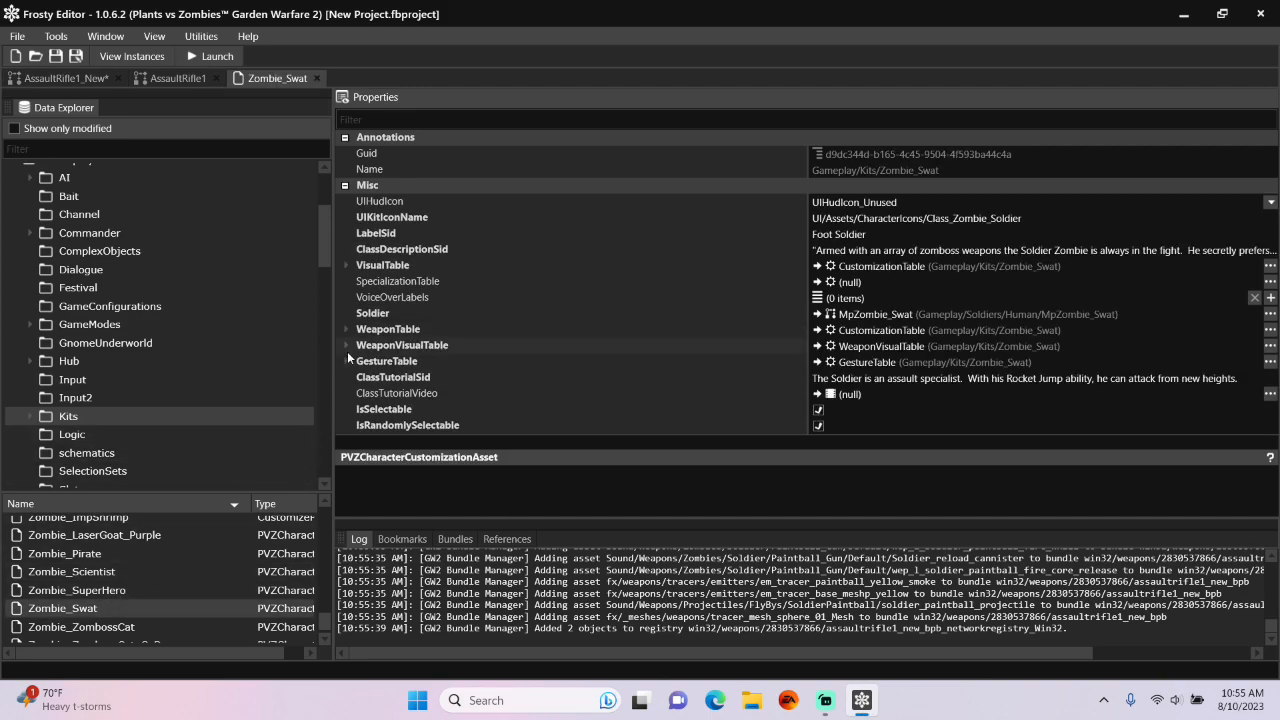
Add an eleventh entry to the primary weapon's SelectableUnlocks for U_AssaultRifle1_New.
{"action": "left_click", "coordinate": [344, 328]}
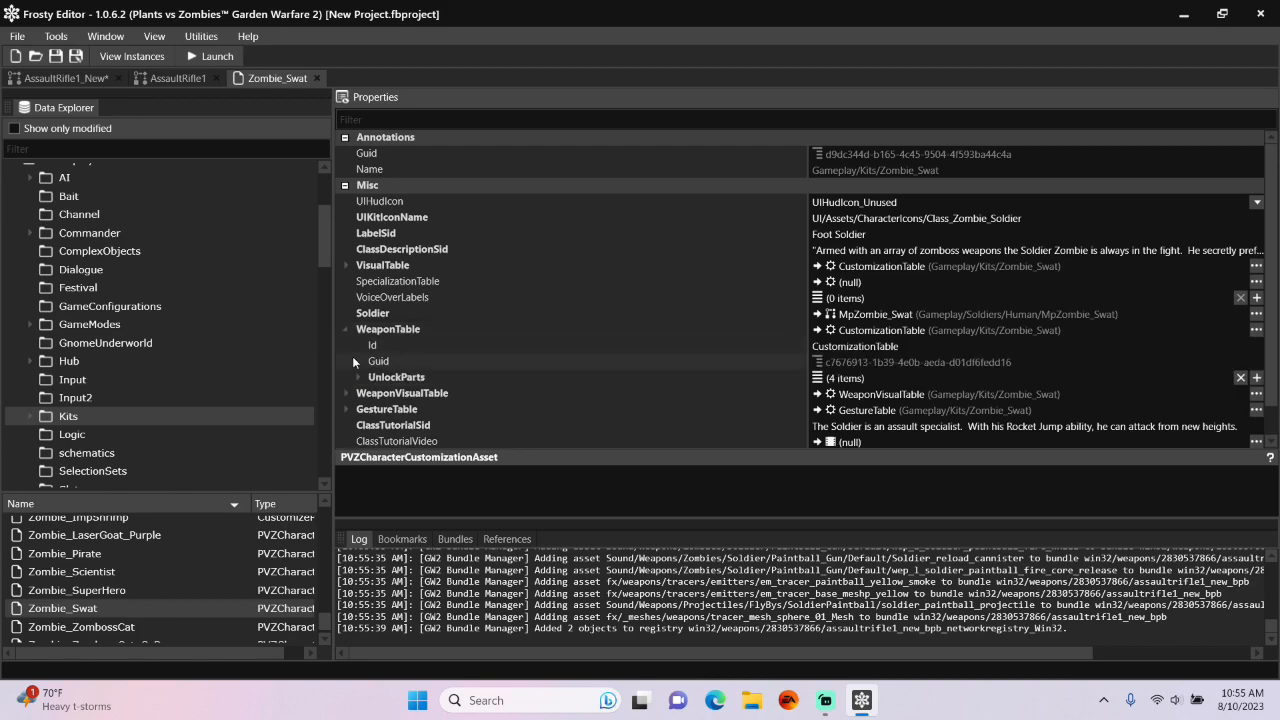
{"action": "left_click", "coordinate": [346, 376]}
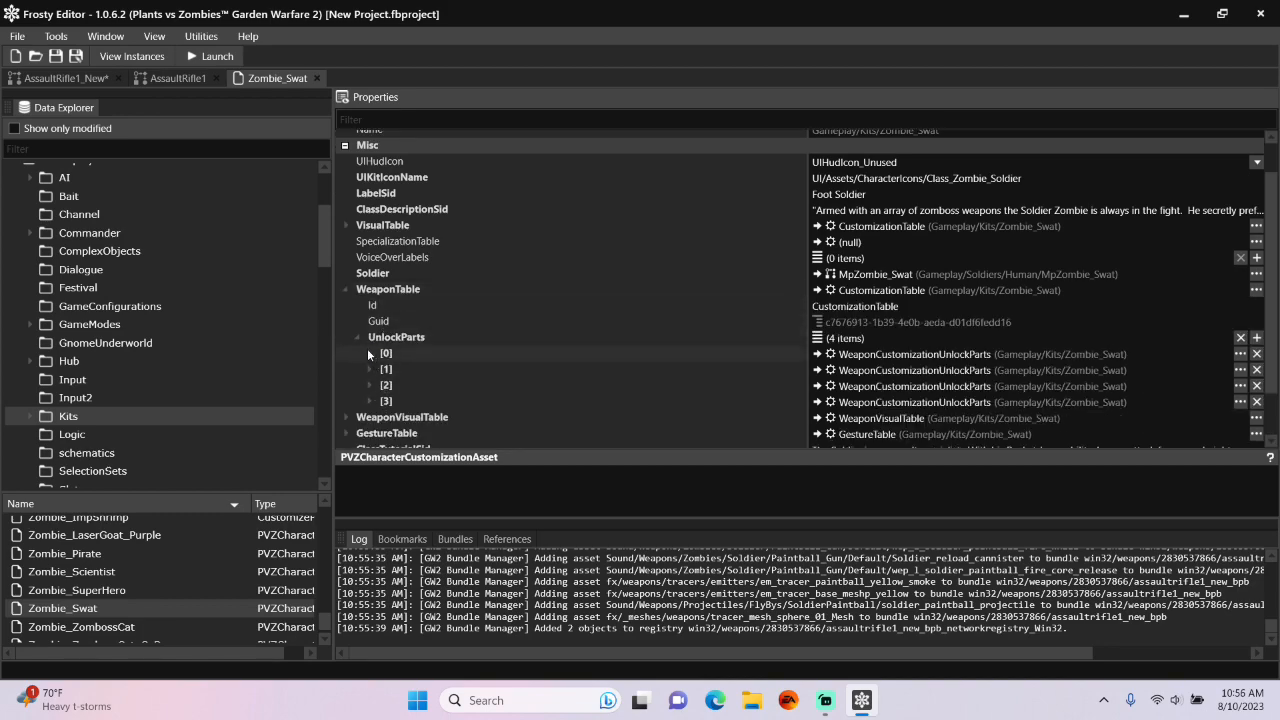
{"action": "left_click", "coordinate": [370, 352]}
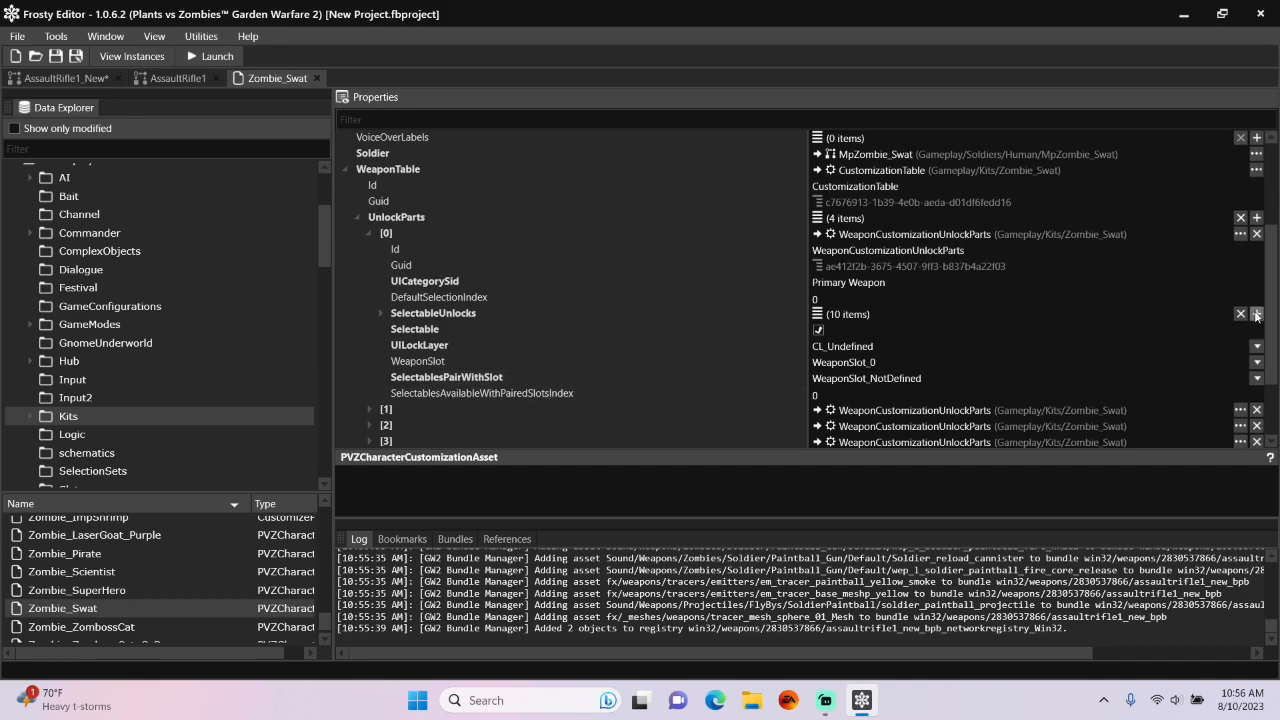
{"action": "left_click", "coordinate": [1264, 316]}
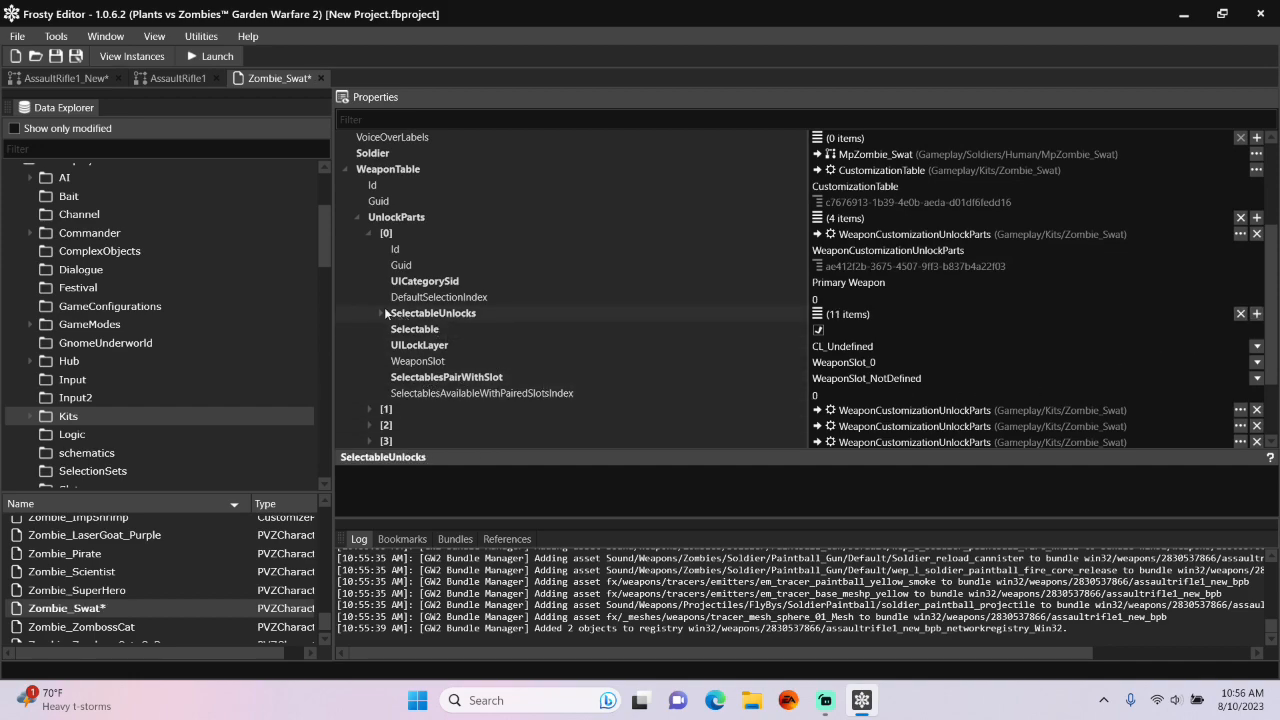
{"action": "left_click", "coordinate": [372, 312]}
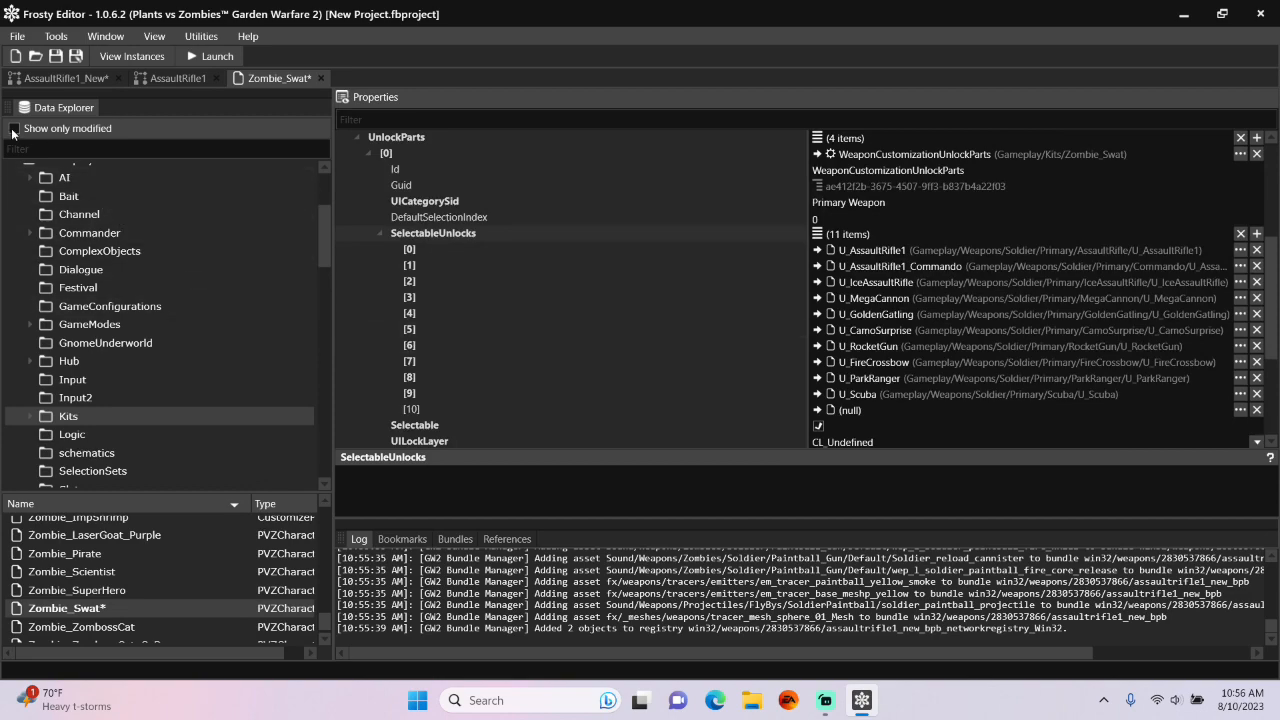
{"action": "left_click", "coordinate": [12, 128]}
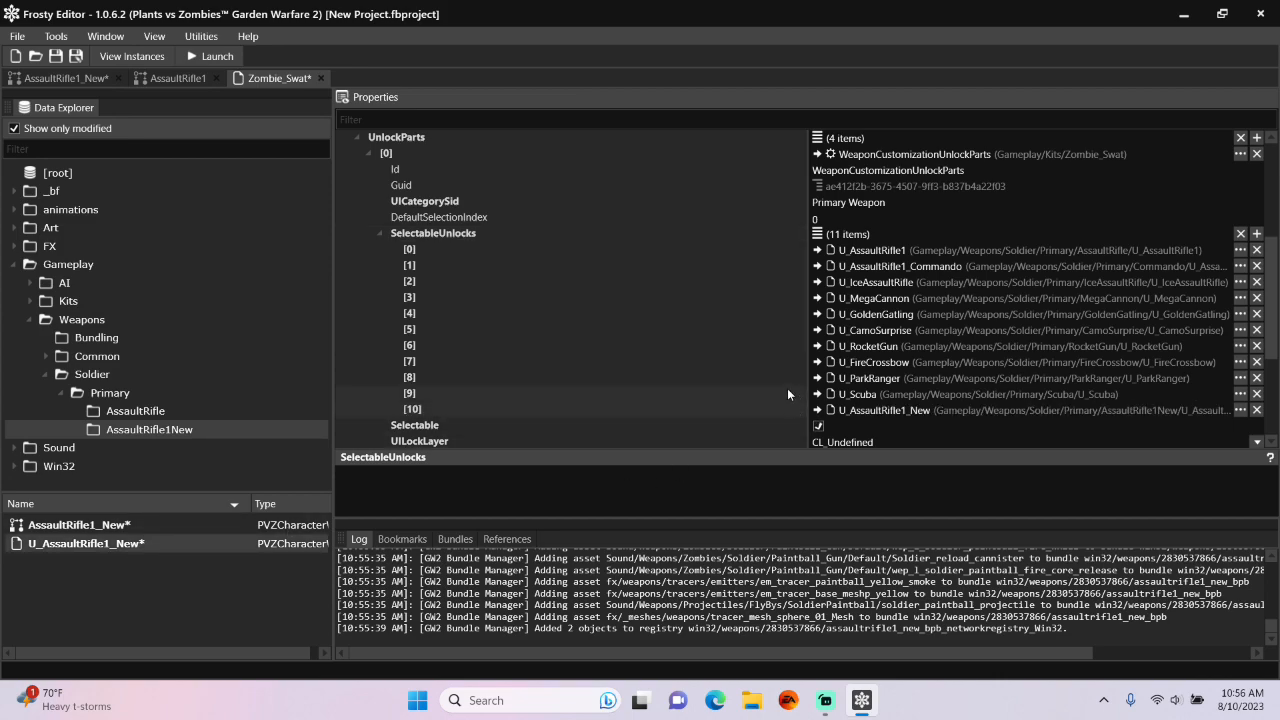
{"action": "scroll", "scroll_direction": "down", "scroll_amount": 3}
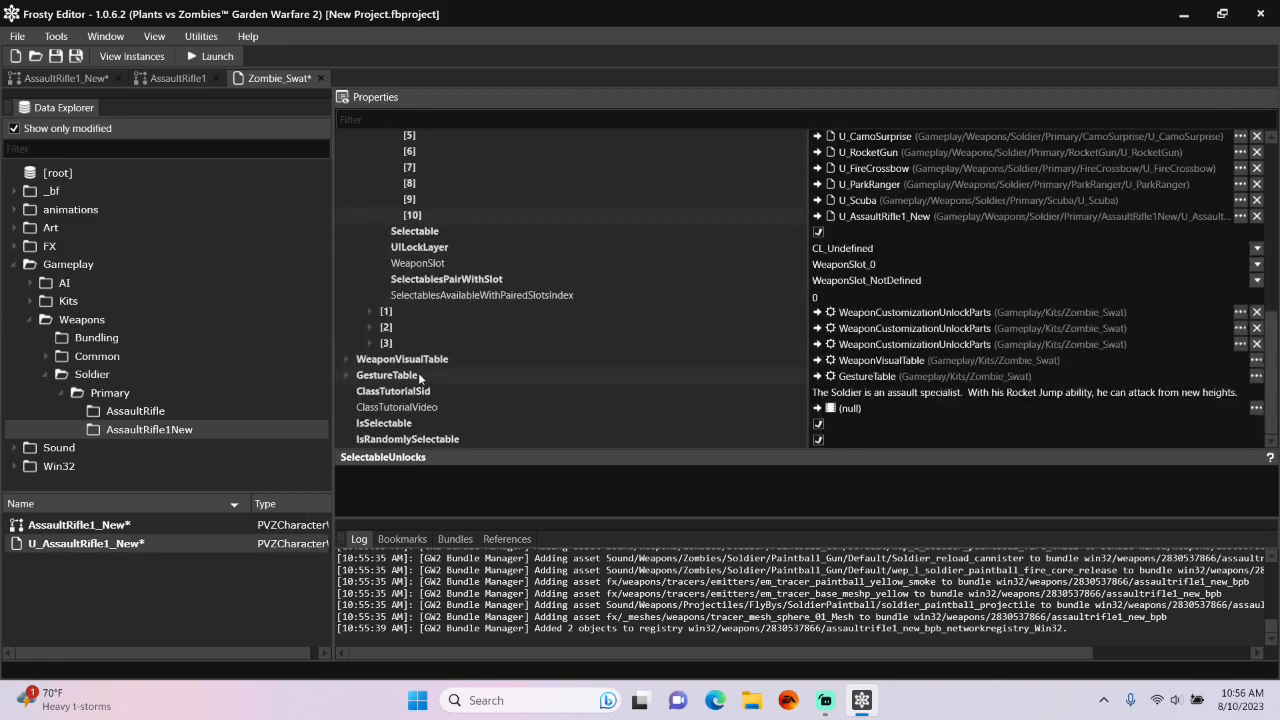
Add a WeaponVisualPair to VisualUnlocks [10] with U_AssaultRifle1_New as its Weapon.
{"action": "left_click", "coordinate": [348, 360]}
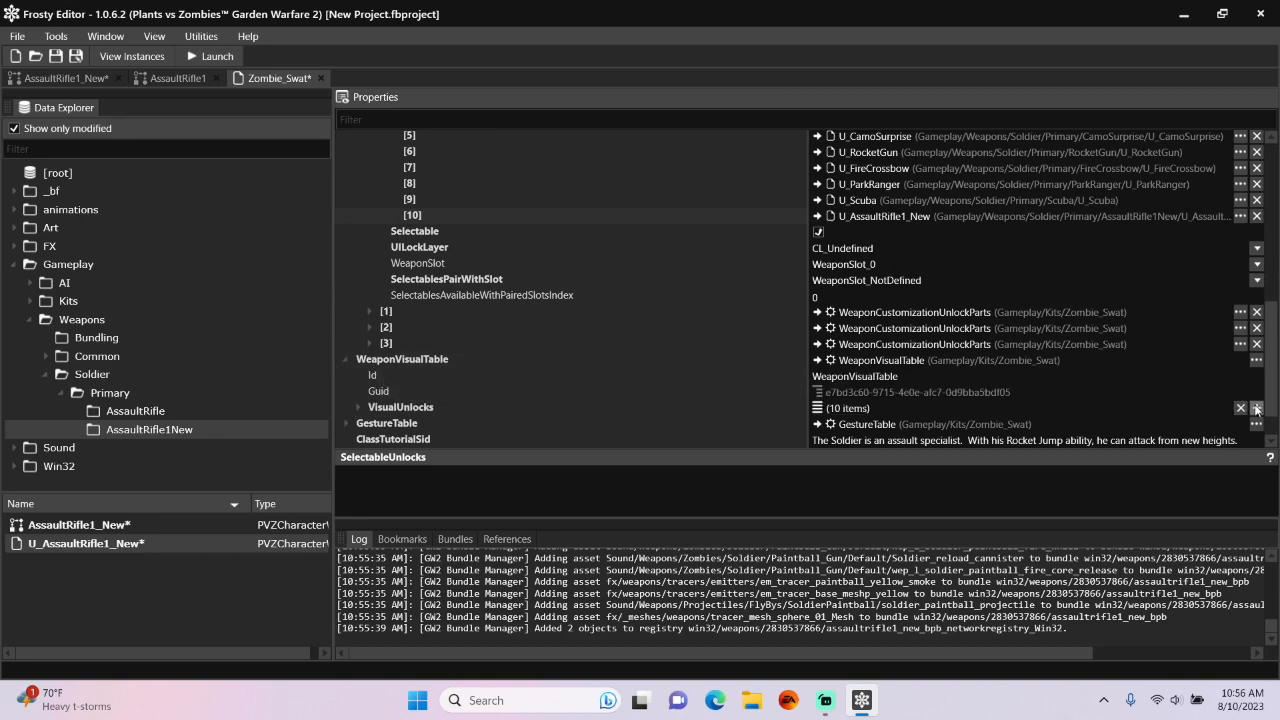
{"action": "left_click", "coordinate": [1262, 404]}
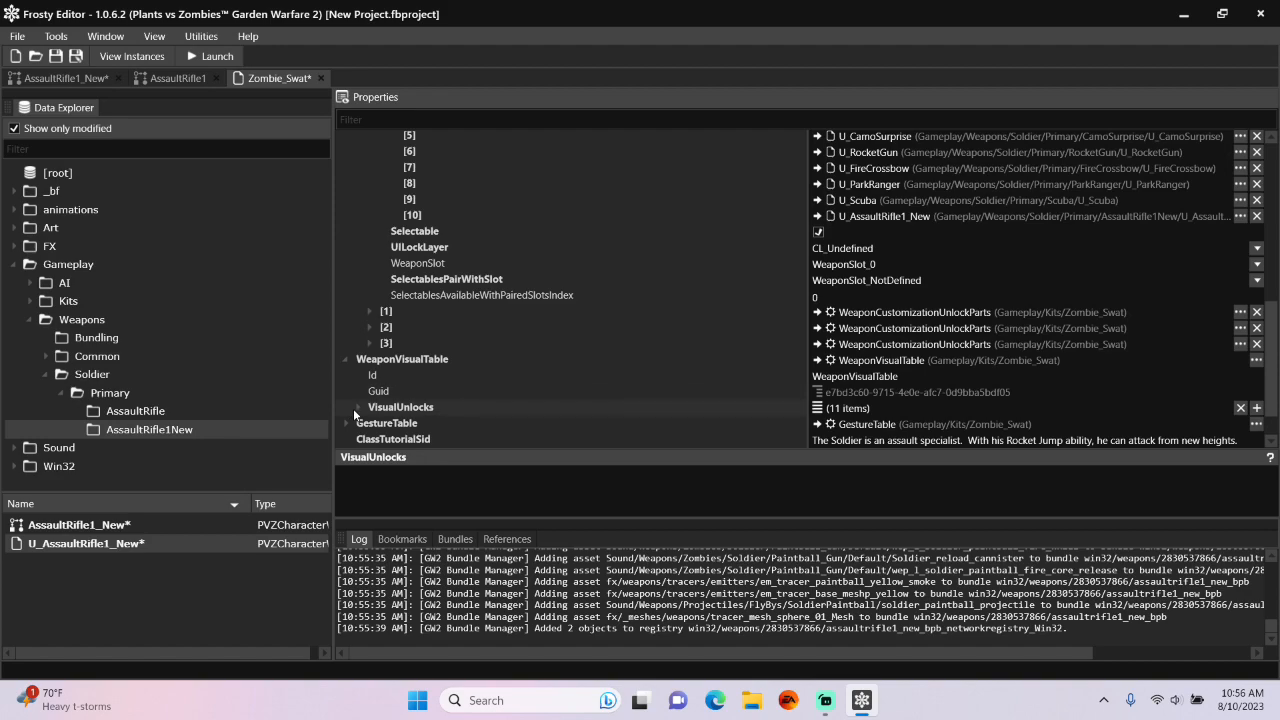
{"action": "left_click", "coordinate": [356, 408]}
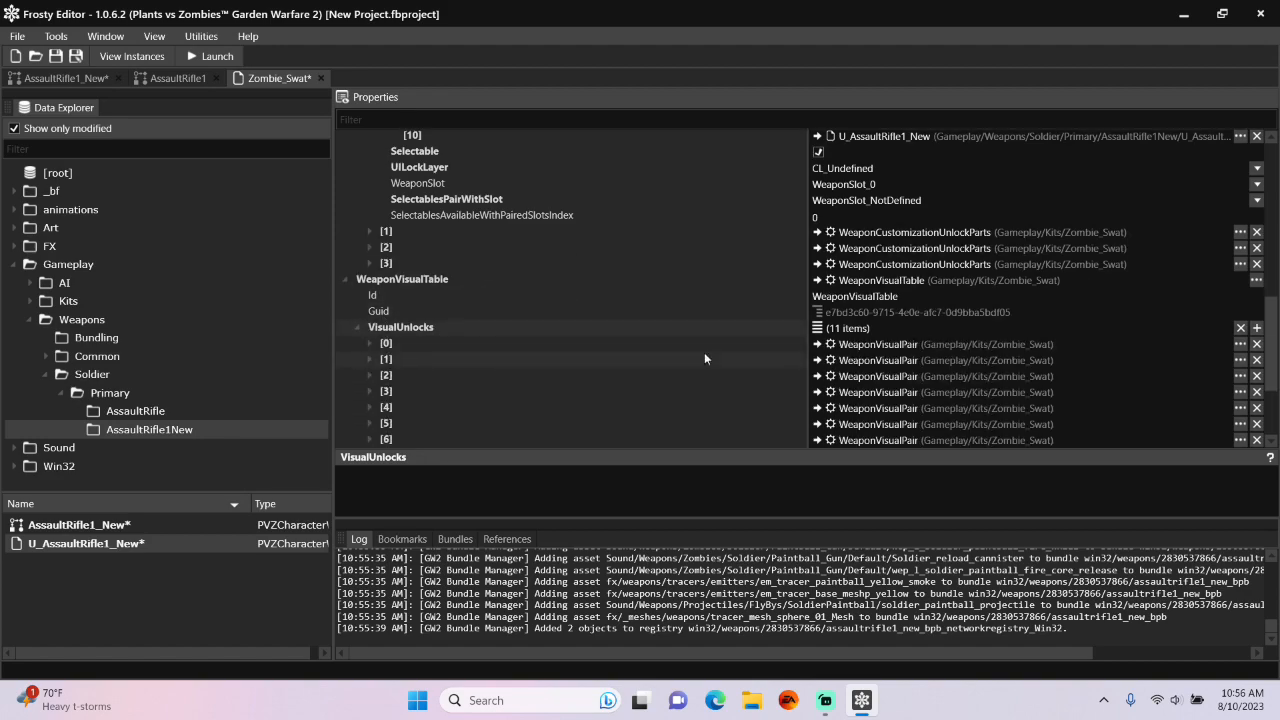
{"action": "right_click", "coordinate": [878, 344]}
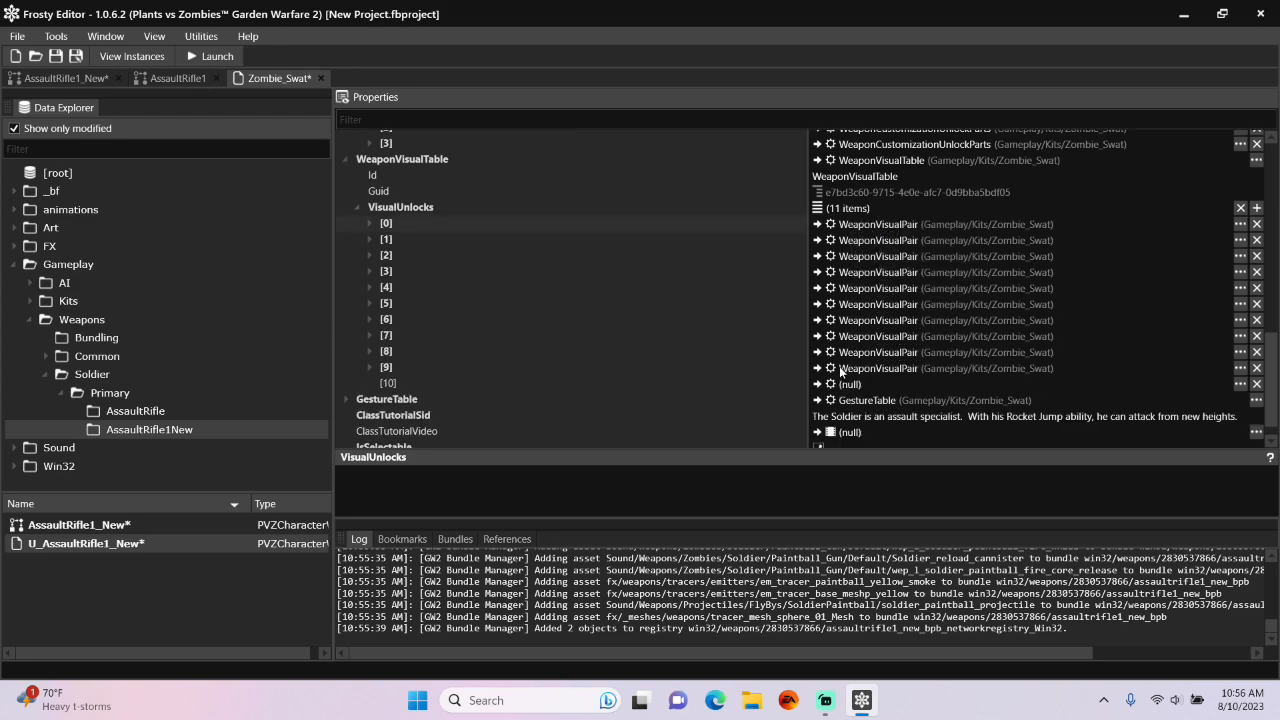
{"action": "right_click", "coordinate": [878, 368]}
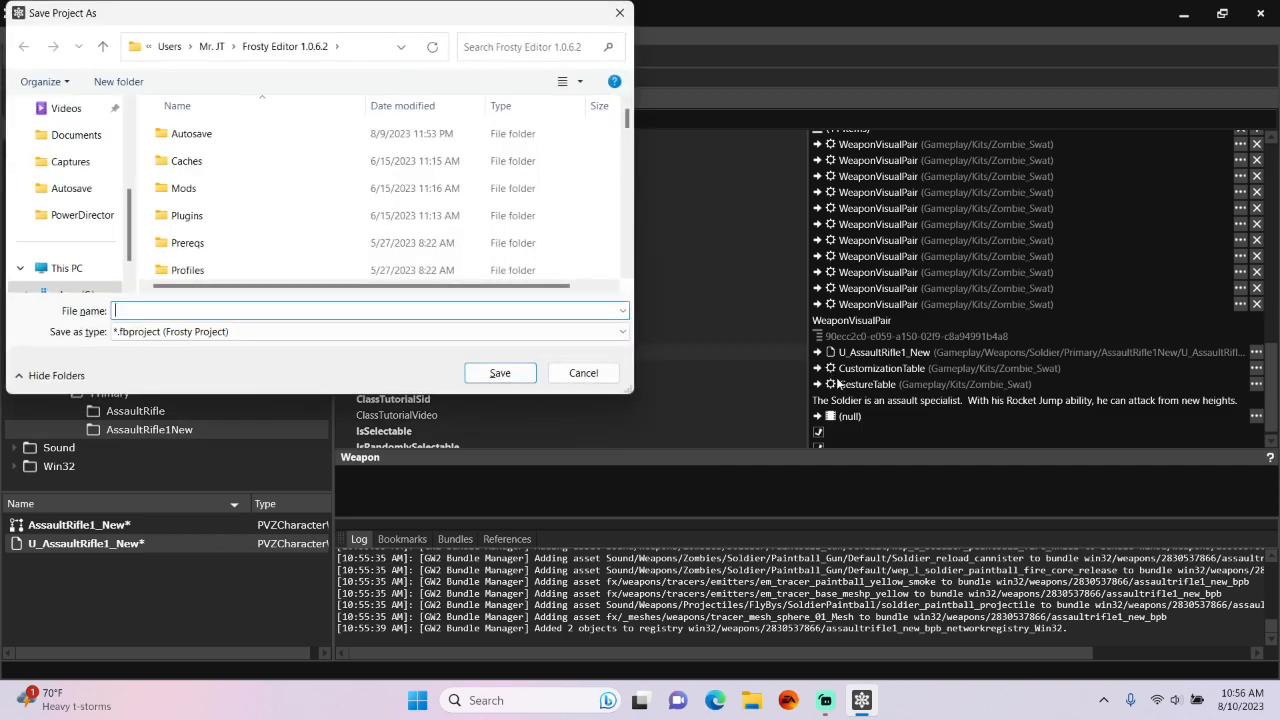
Save the project as New Soldier Weapon and launch the game.
{"action": "type", "text": "New Soldier Weapon"}
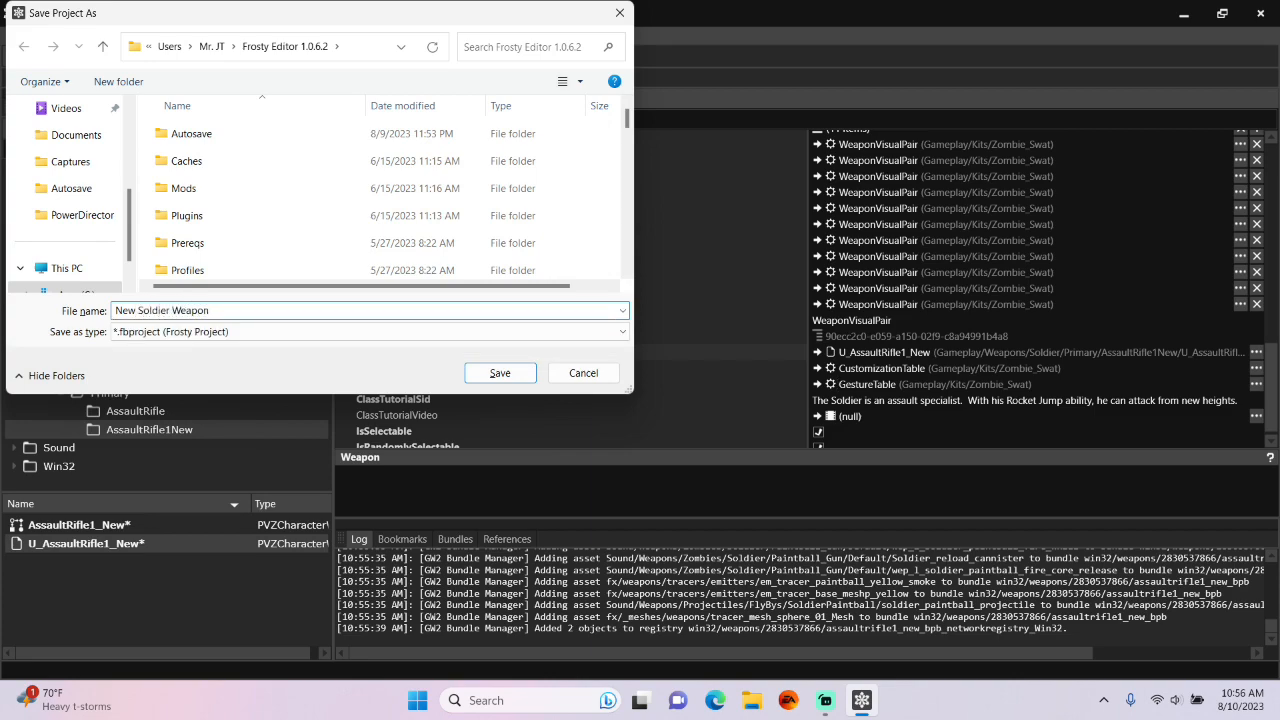
{"action": "left_click", "coordinate": [500, 374]}
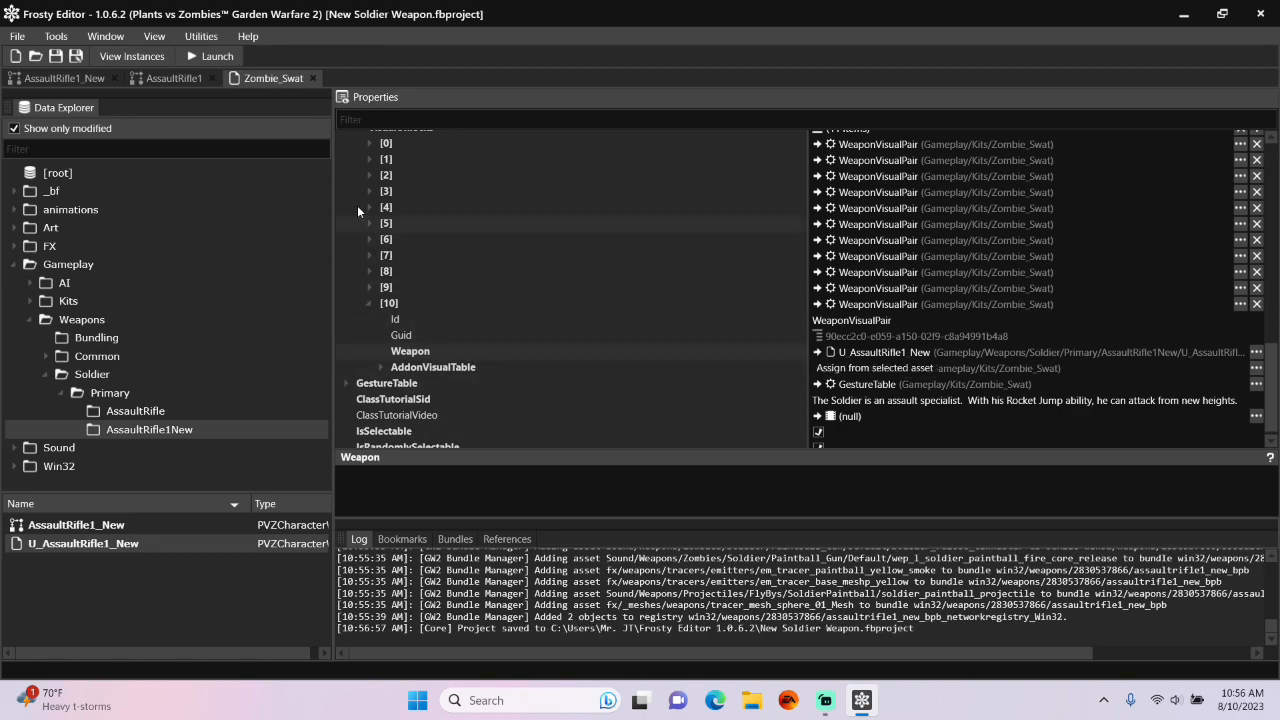
{"action": "left_click", "coordinate": [212, 56]}
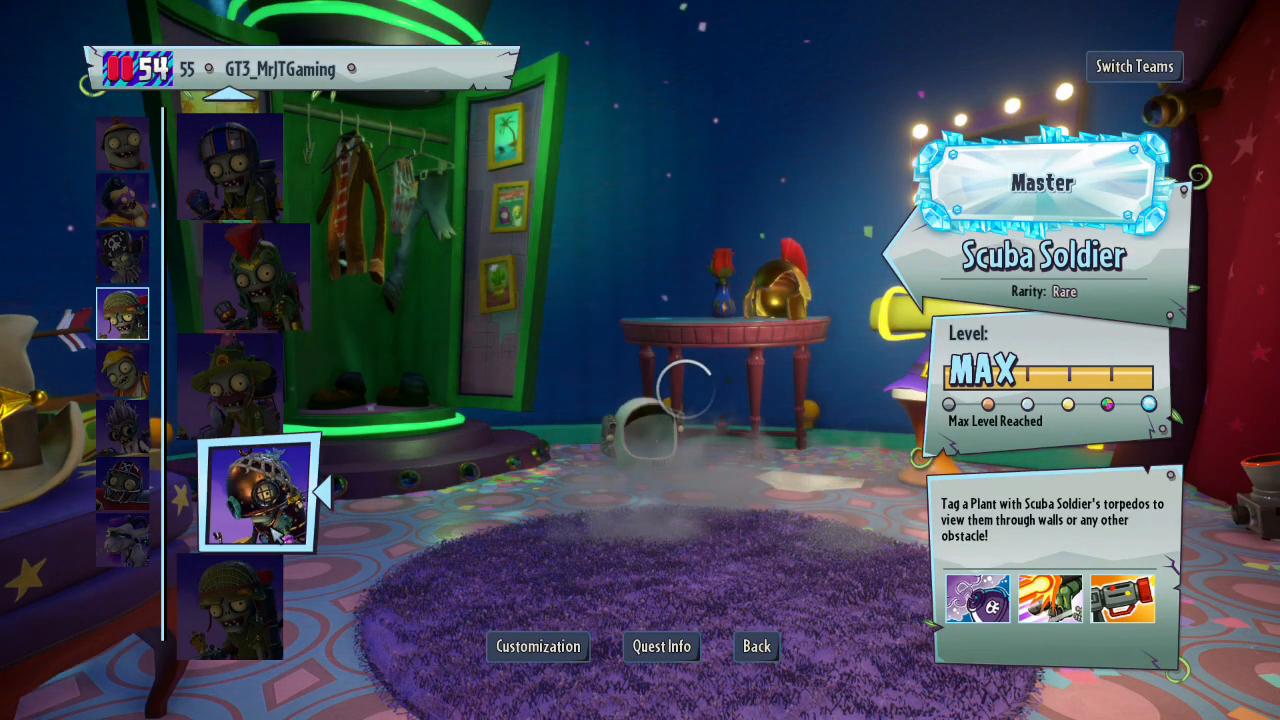
Pick Scuba Soldier and spawn into the hub with the Z-1 Assault Blaster 2.0.
{"action": "left_click", "coordinate": [762, 646]}
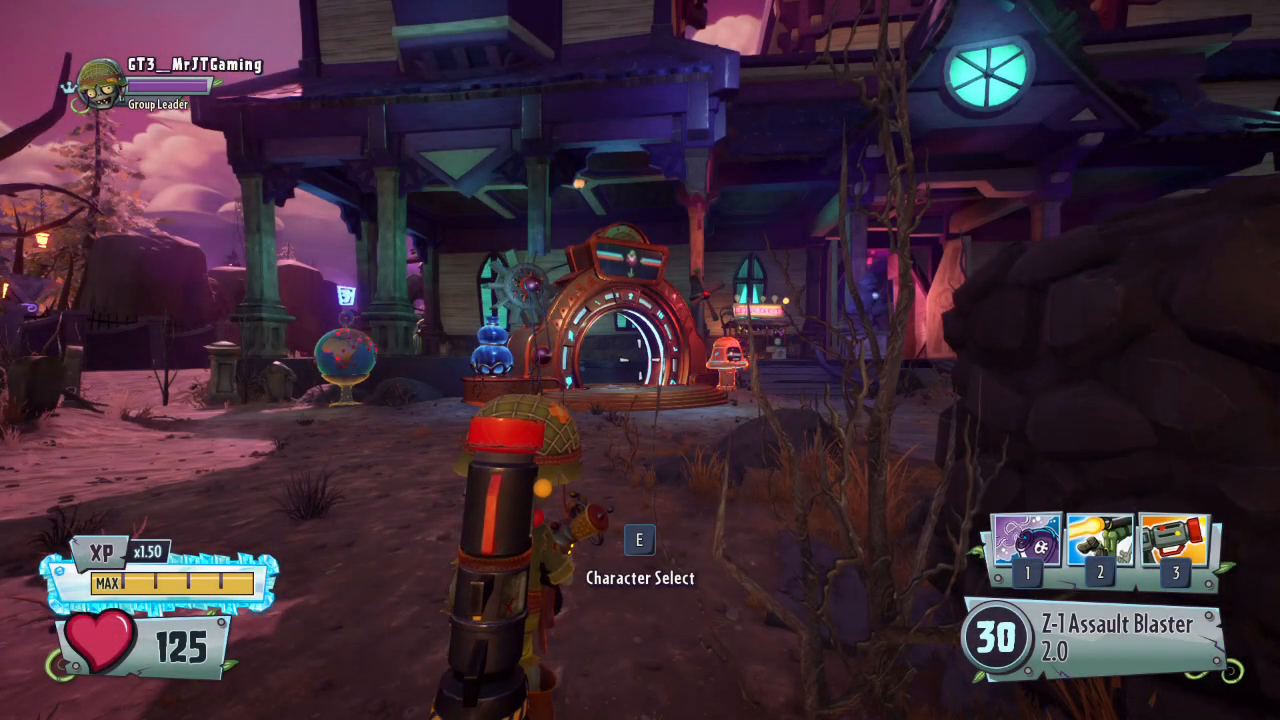